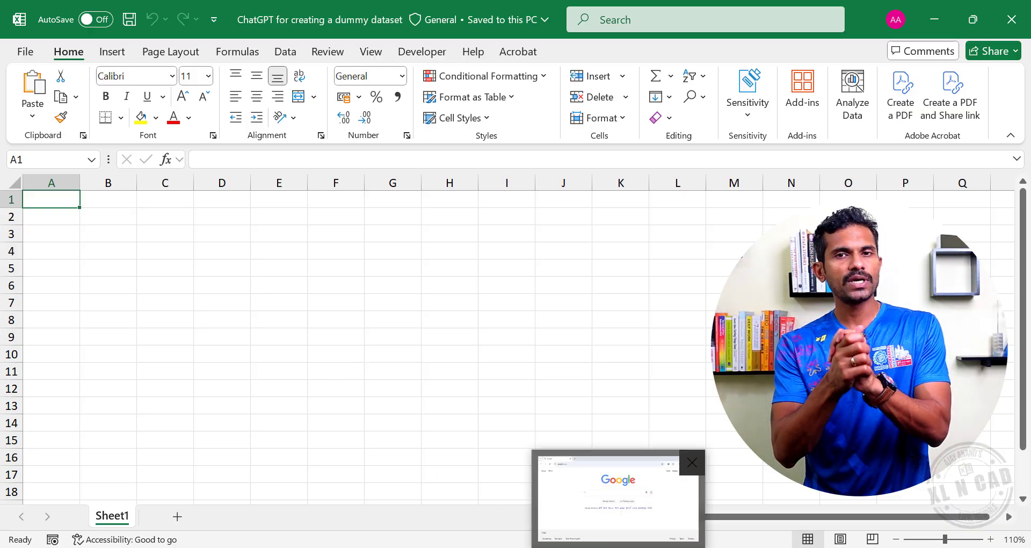
- Search Google for 'ChatGPT' in Chrome and open the ChatGPT website from the results
{"action": "left_click", "coordinate": [615, 496]}
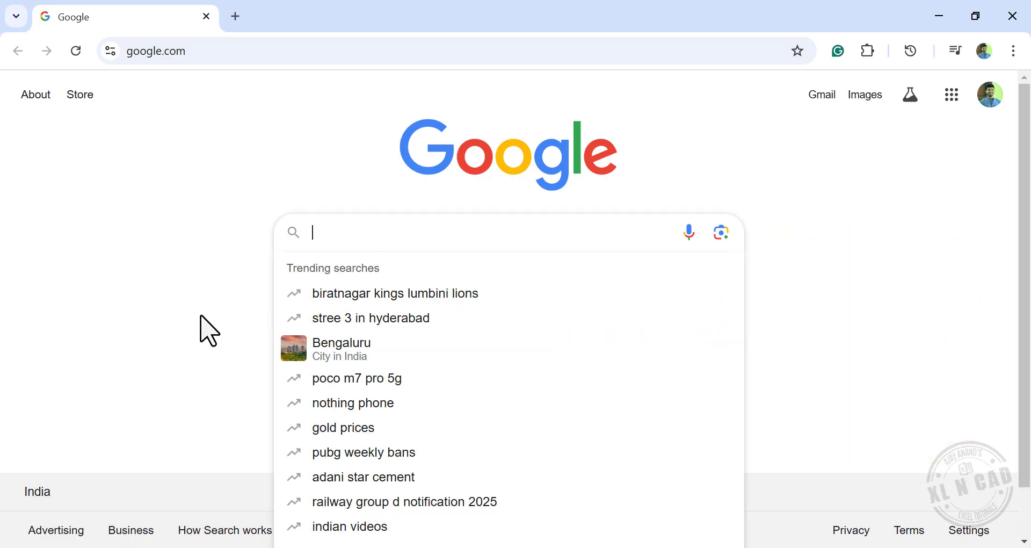
{"action": "type", "text": "ChatGPT"}
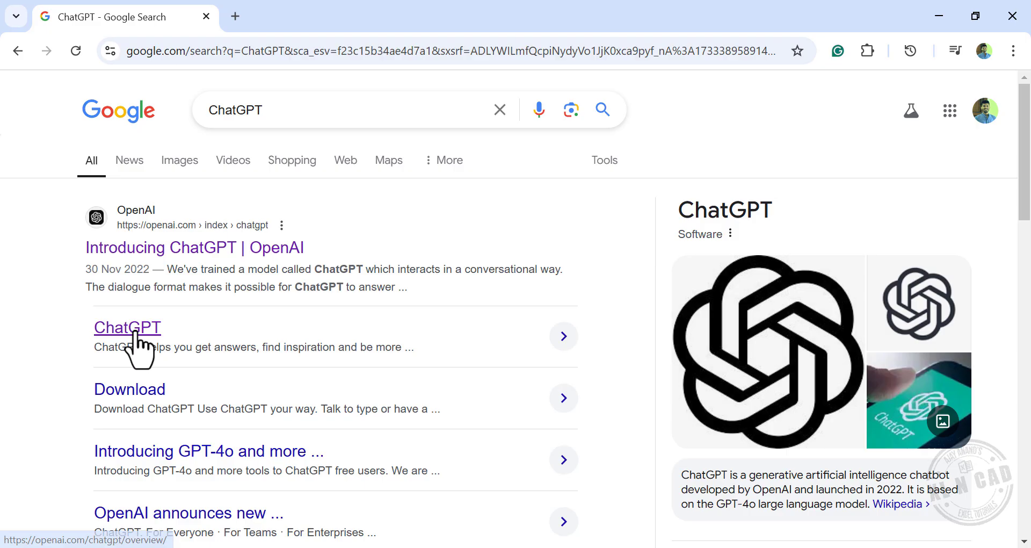
{"action": "left_click", "coordinate": [126, 327]}
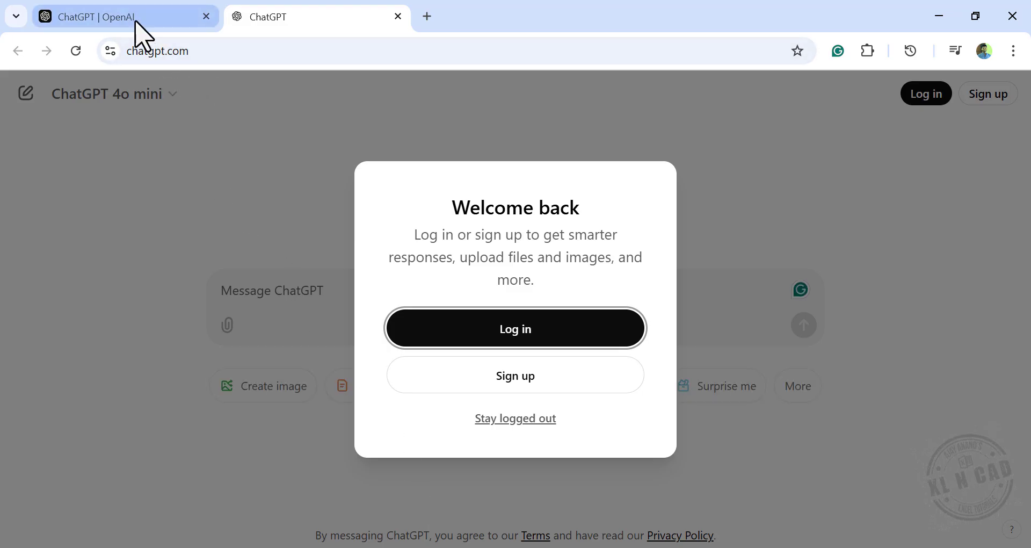
{"action": "mouse_move", "coordinate": [434, 341]}
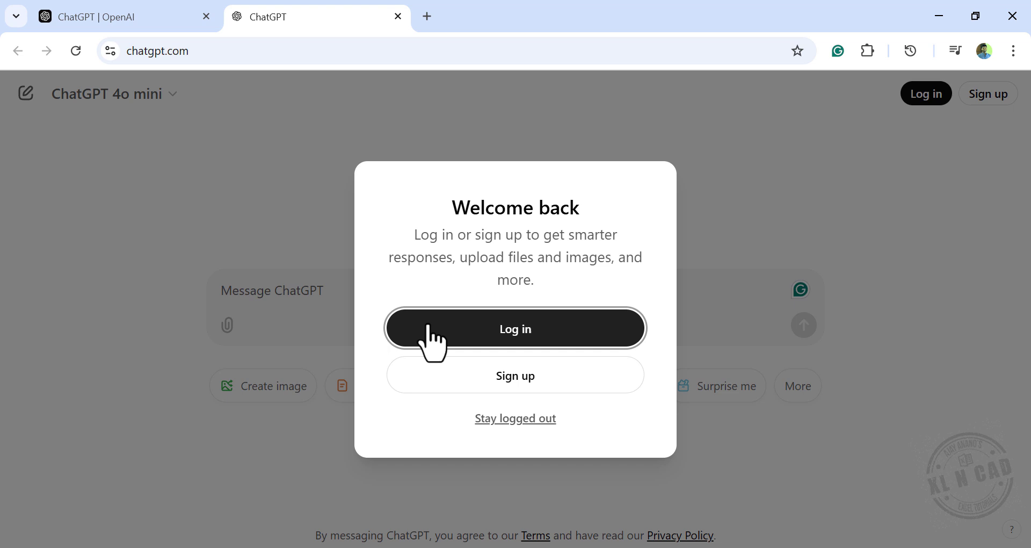
{"action": "mouse_move", "coordinate": [463, 434]}
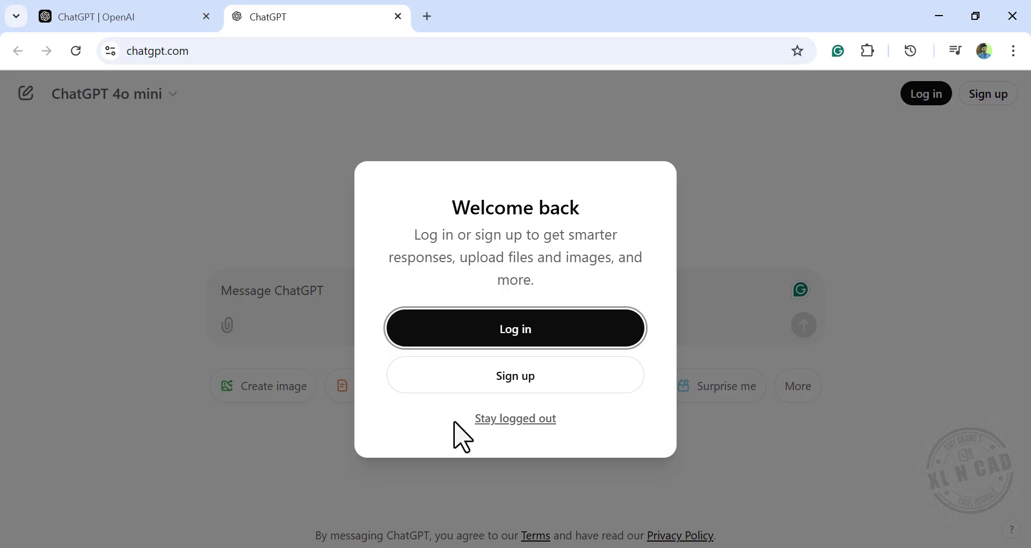
{"action": "mouse_move", "coordinate": [514, 418]}
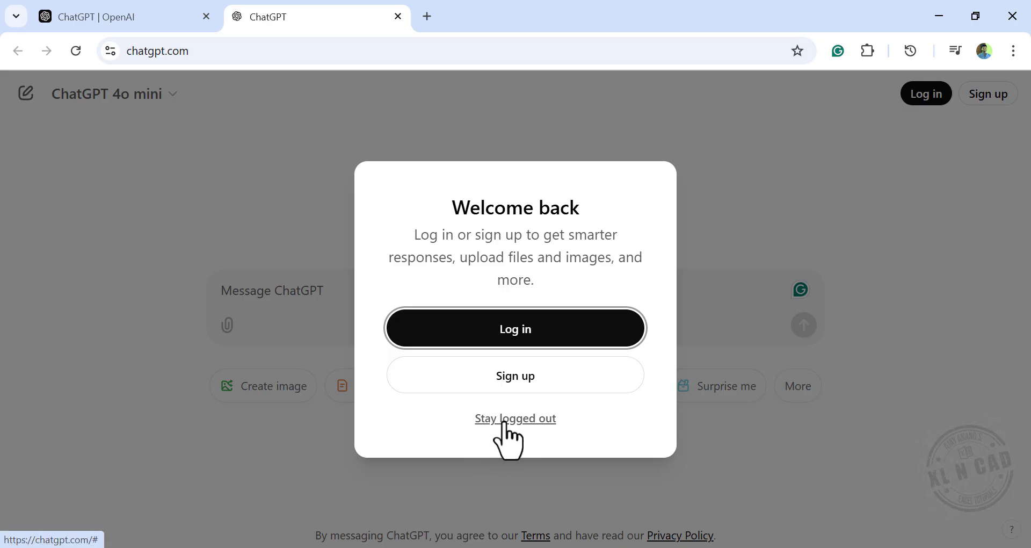
- Dismiss the Welcome back dialog by choosing 'Stay logged out'
{"action": "left_click", "coordinate": [515, 419]}
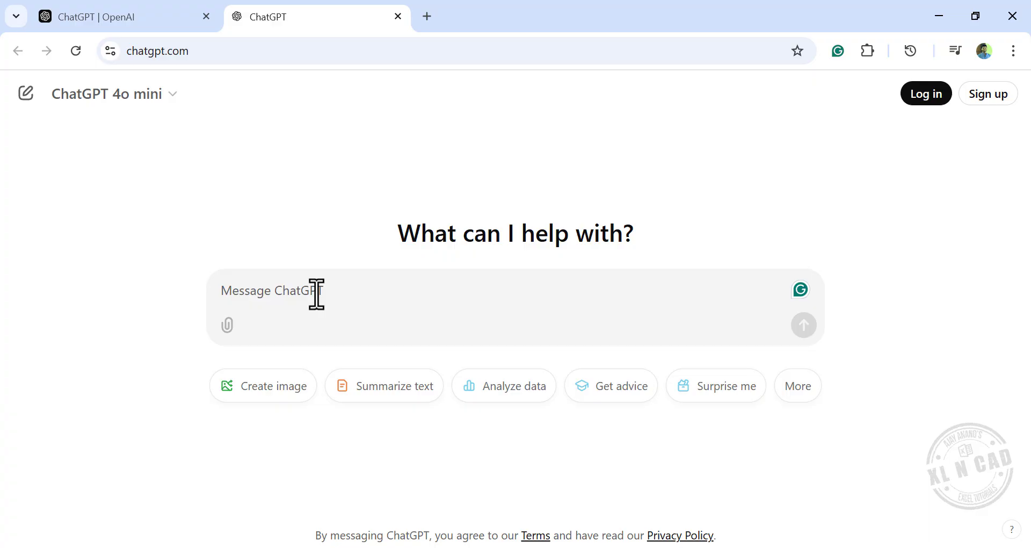
{"action": "mouse_move", "coordinate": [355, 320]}
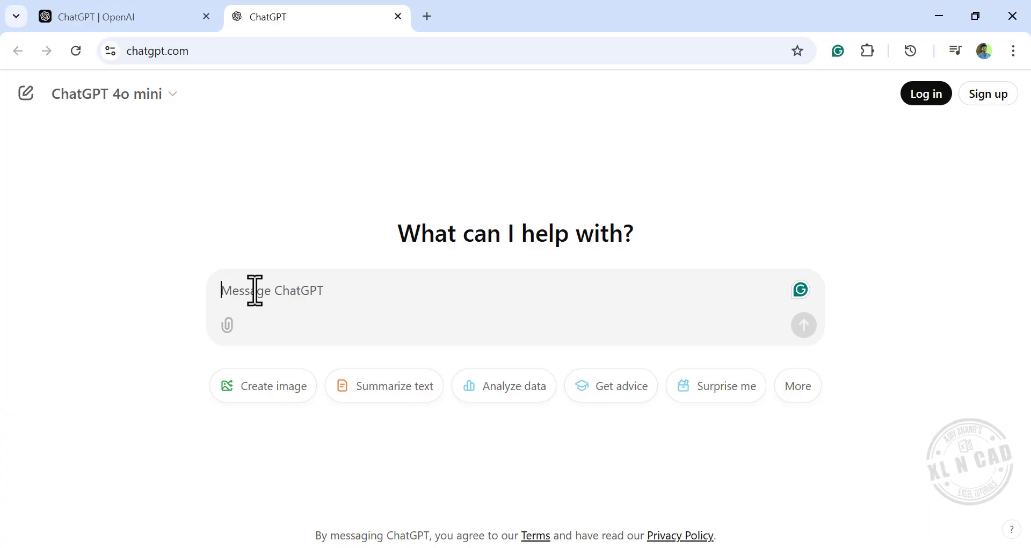
- Type a request for a 50–60 record dummy VLOOKUP practice dataset with usage instructions
{"action": "type", "text": "Could you please genera"}
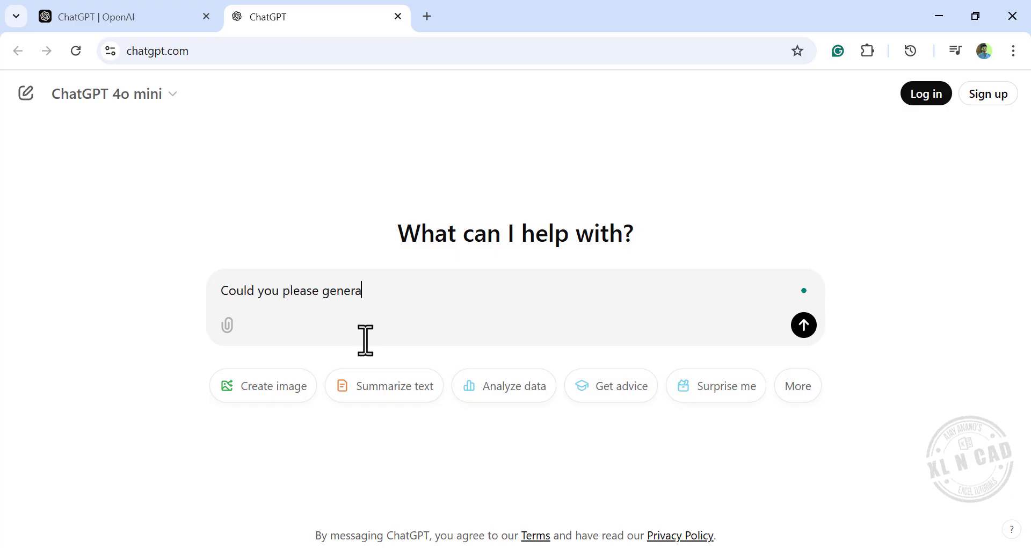
{"action": "type", "text": "te a dummy dataset with 50 to 60 records for me to practice the VLOOKUP formula in Ex"}
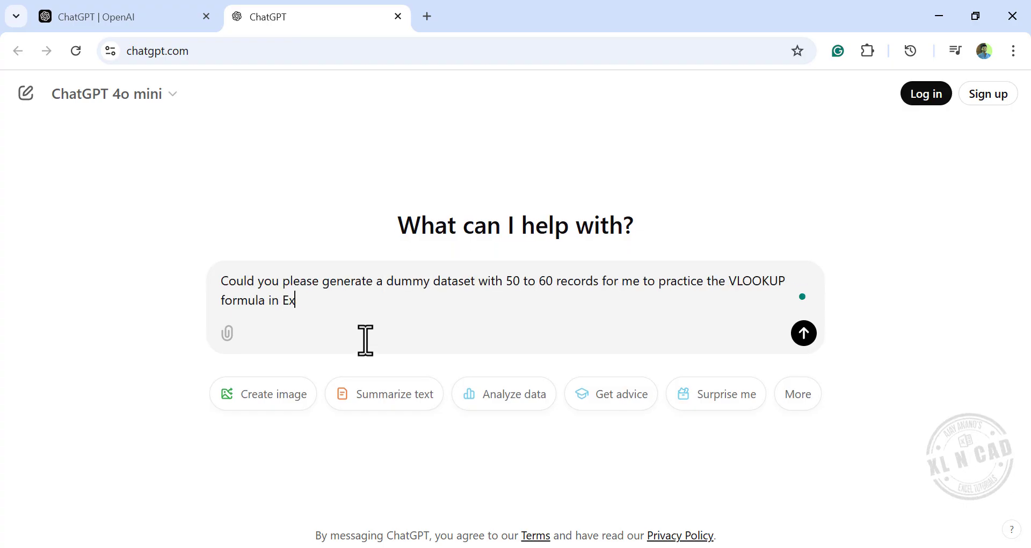
{"action": "type", "text": "cel? Additionally, I would appreciate it if you could provide clear instructions on"}
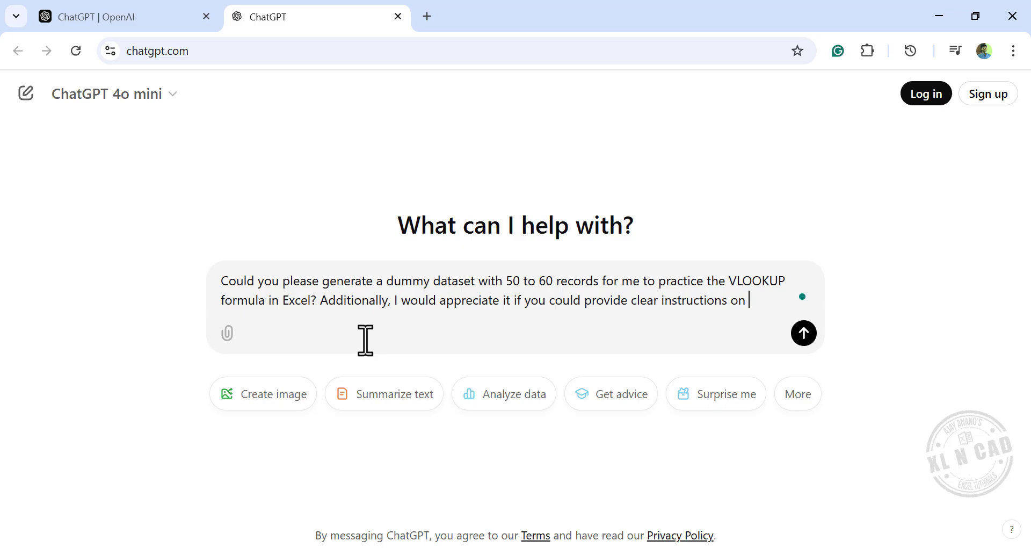
{"action": "type", "text": "how to use the formula"}
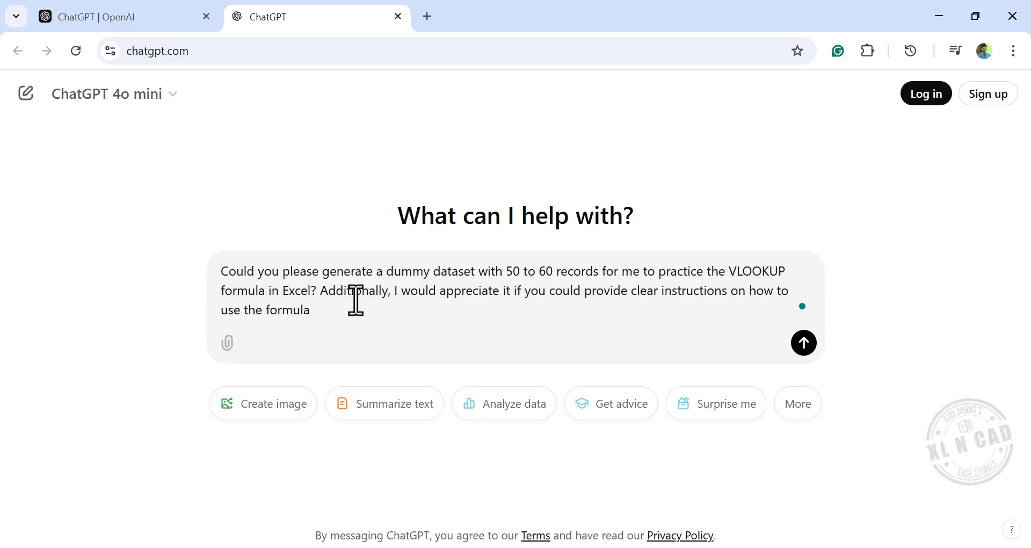
{"action": "mouse_move", "coordinate": [536, 286]}
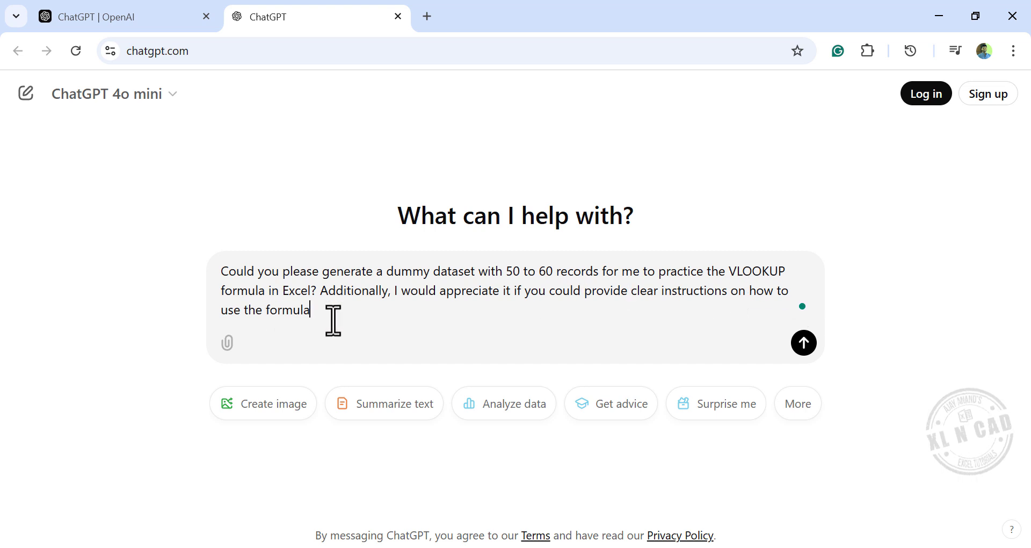
{"action": "mouse_move", "coordinate": [348, 335]}
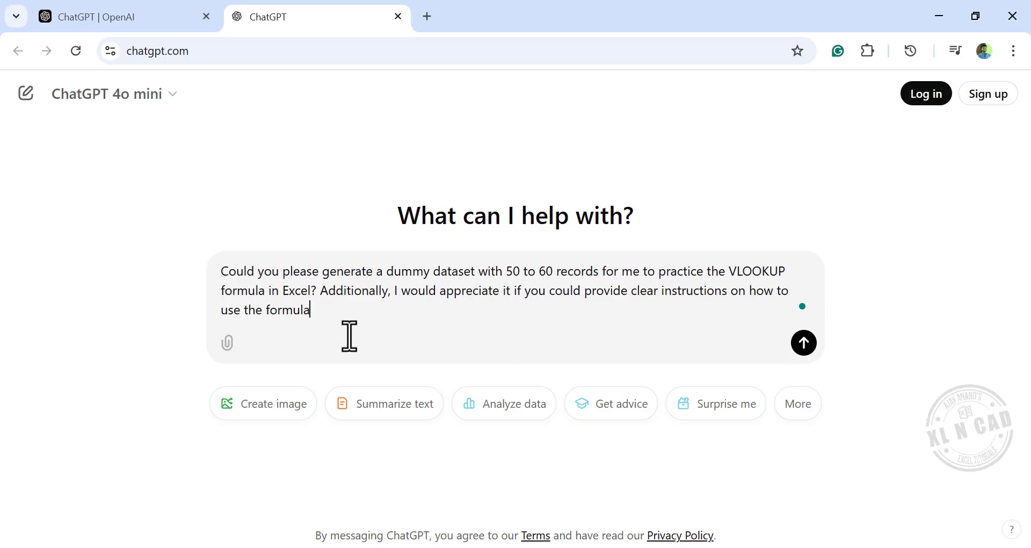
- Send the request and review ChatGPT's 50-record product table and VLOOKUP instructions
{"action": "left_click", "coordinate": [802, 342]}
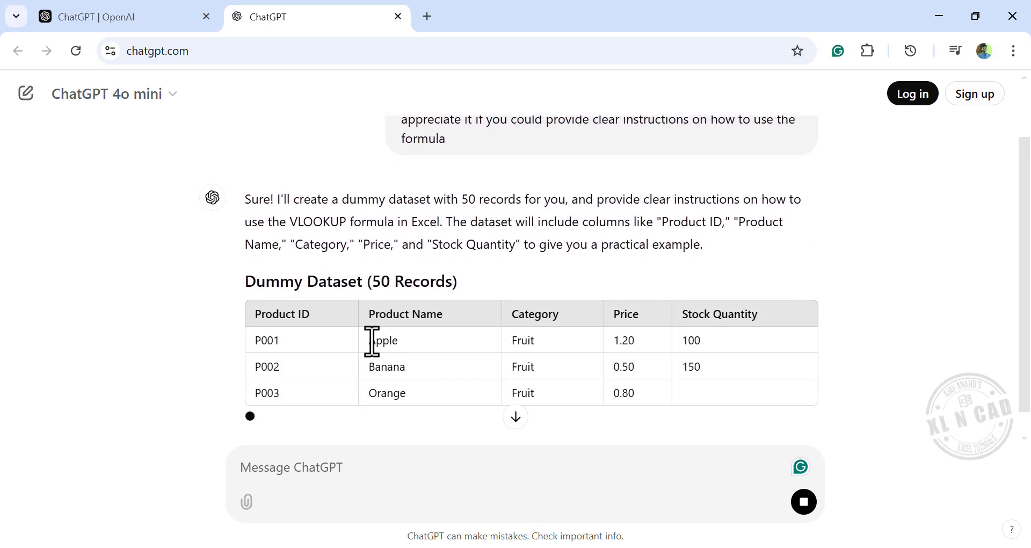
{"action": "scroll", "scroll_direction": "down", "scroll_amount": 3}
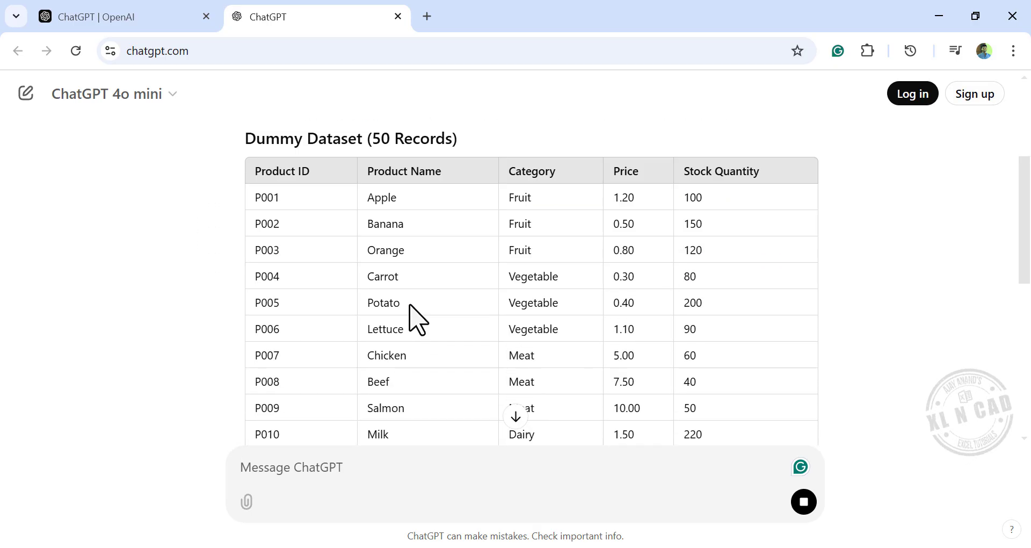
{"action": "scroll", "scroll_direction": "down", "scroll_amount": 3}
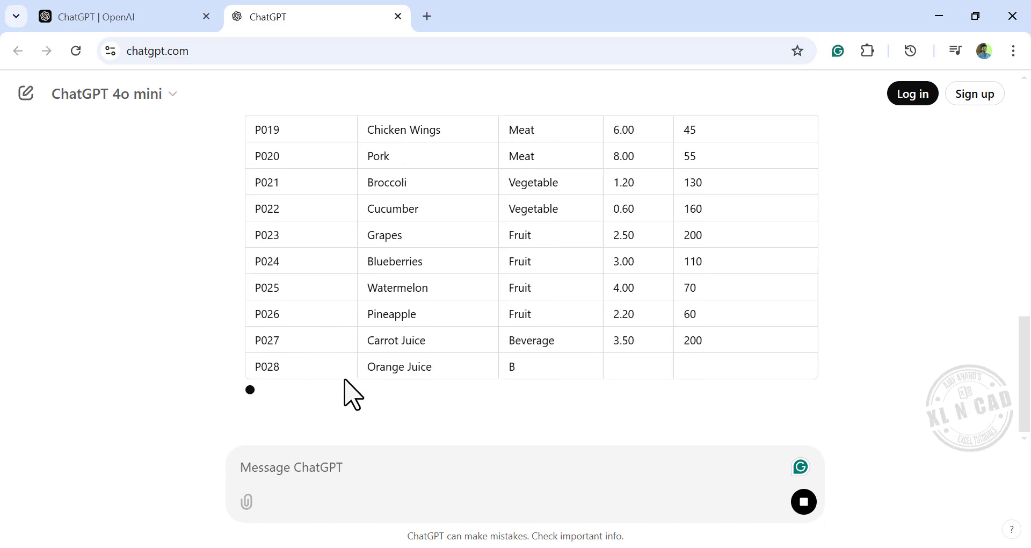
{"action": "scroll", "scroll_direction": "down", "scroll_amount": 3}
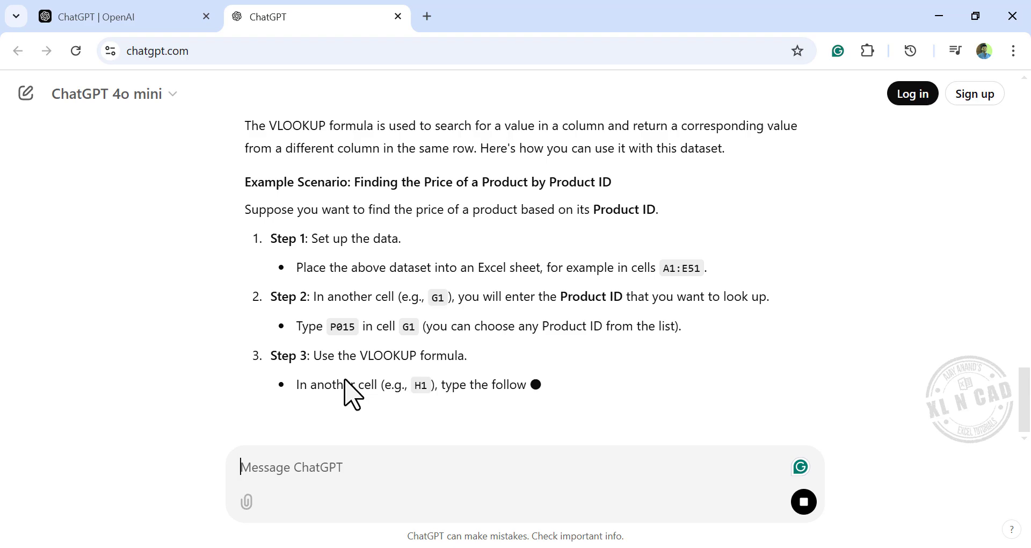
{"action": "scroll", "scroll_direction": "down", "scroll_amount": 3}
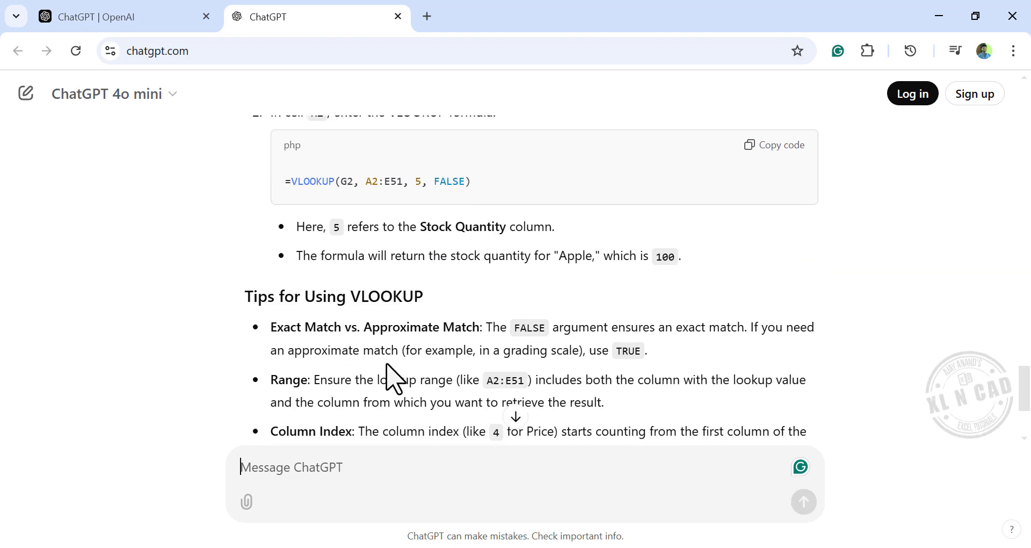
{"action": "scroll", "scroll_direction": "down", "scroll_amount": 3}
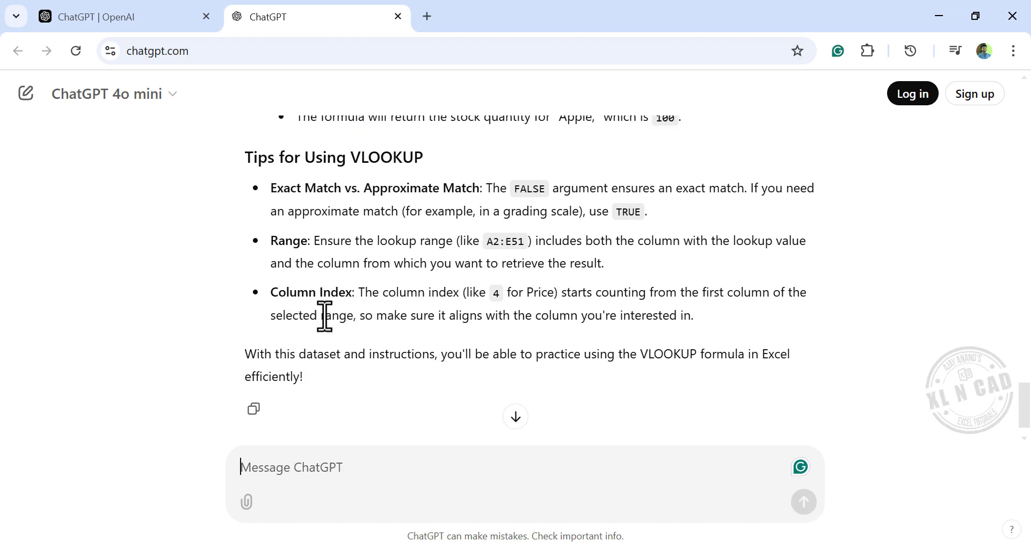
{"action": "scroll", "scroll_direction": "up", "scroll_amount": 3}
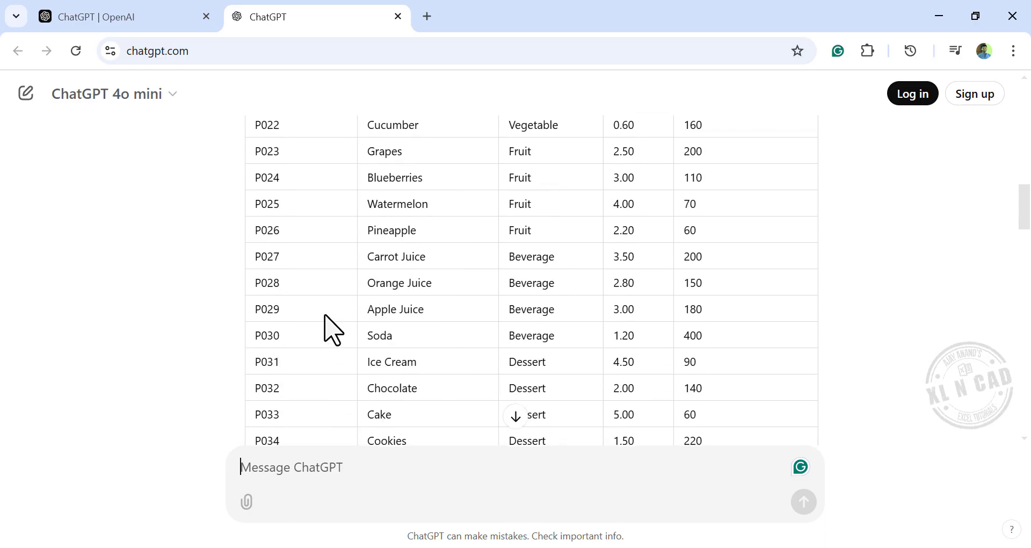
{"action": "scroll", "scroll_direction": "up", "scroll_amount": 3}
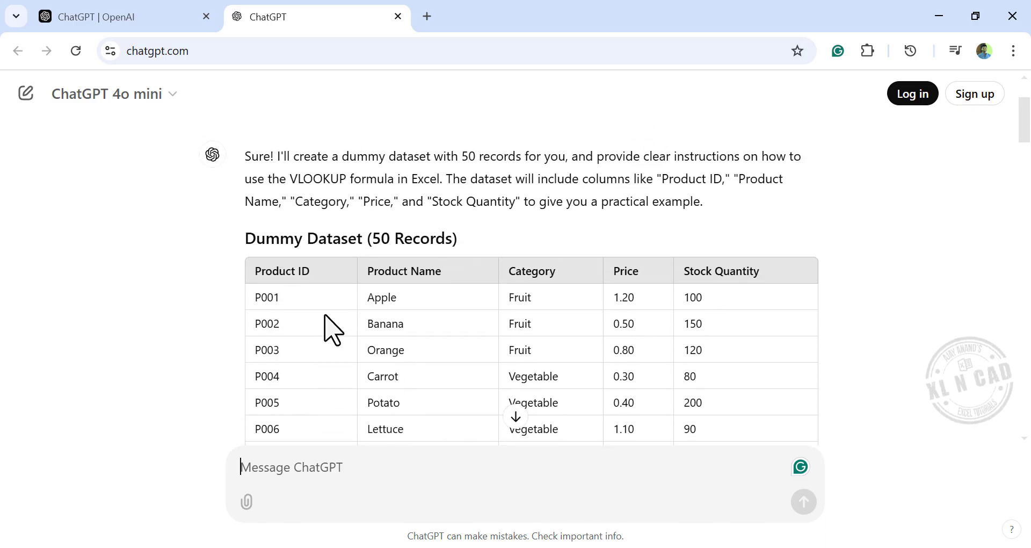
{"action": "scroll", "scroll_direction": "up", "scroll_amount": 3}
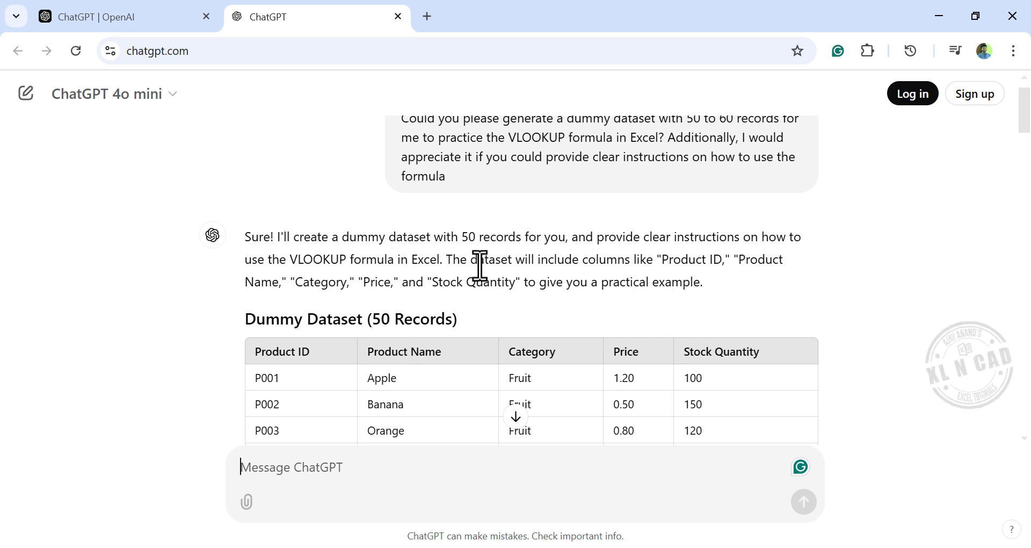
{"action": "mouse_move", "coordinate": [289, 351]}
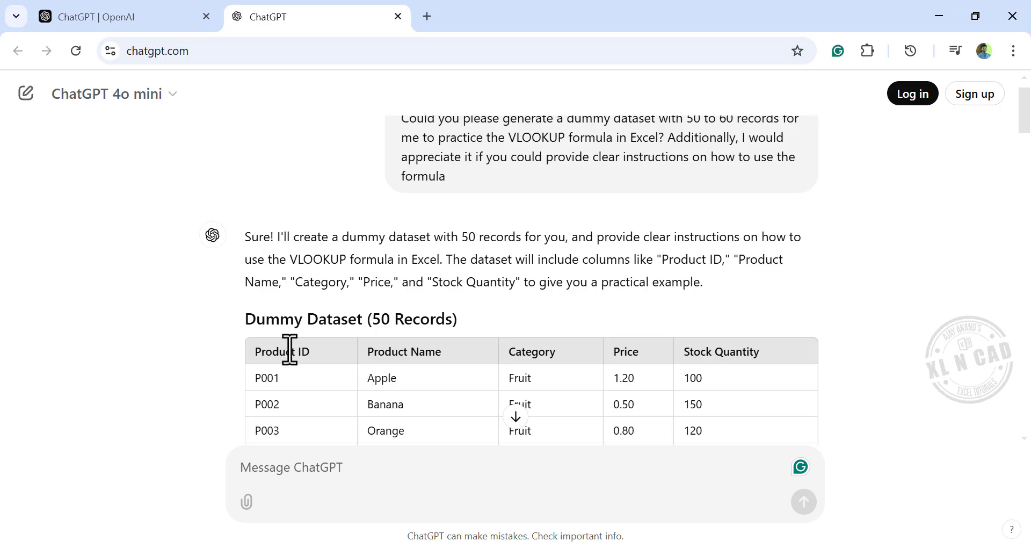
{"action": "mouse_move", "coordinate": [523, 381]}
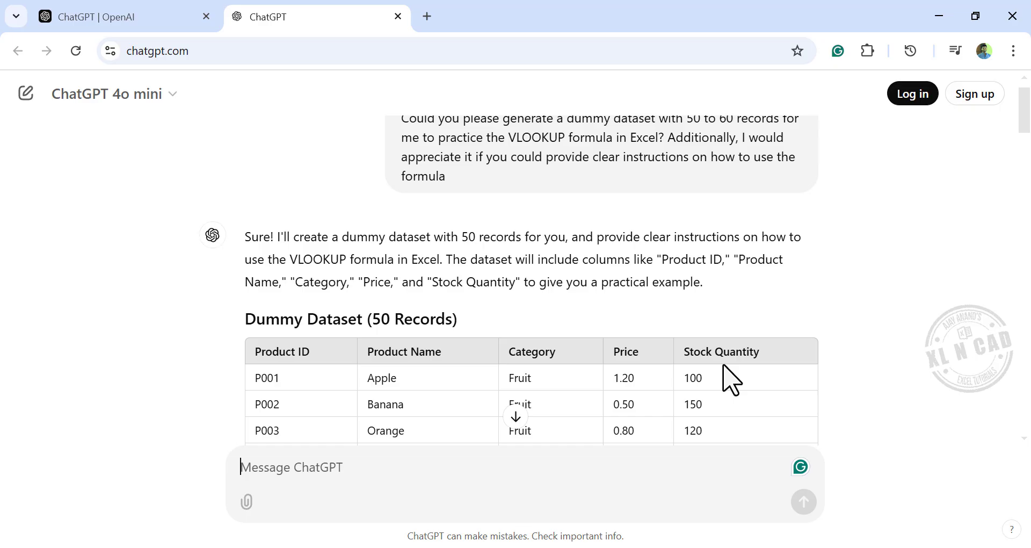
{"action": "scroll", "scroll_direction": "down", "scroll_amount": 3}
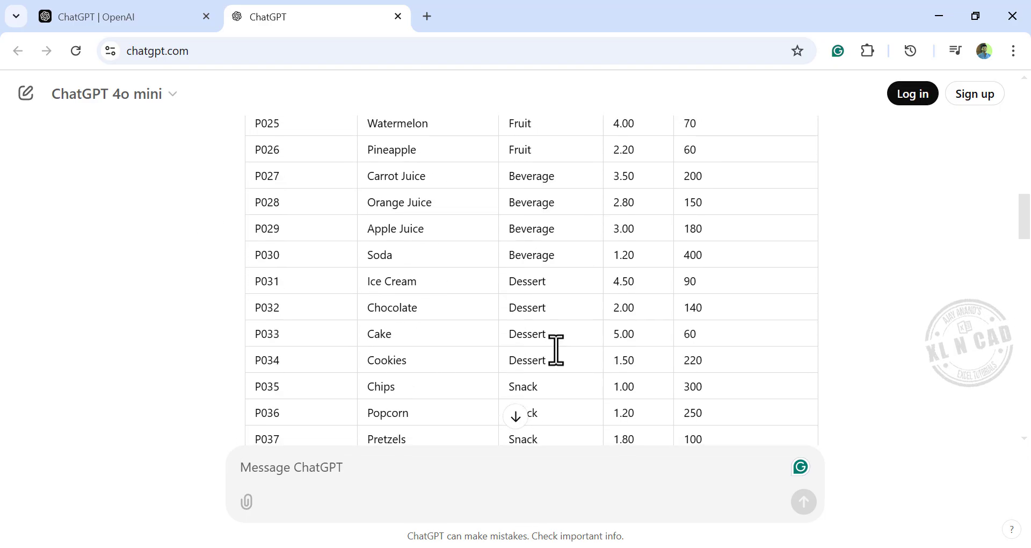
{"action": "scroll", "scroll_direction": "down", "scroll_amount": 3}
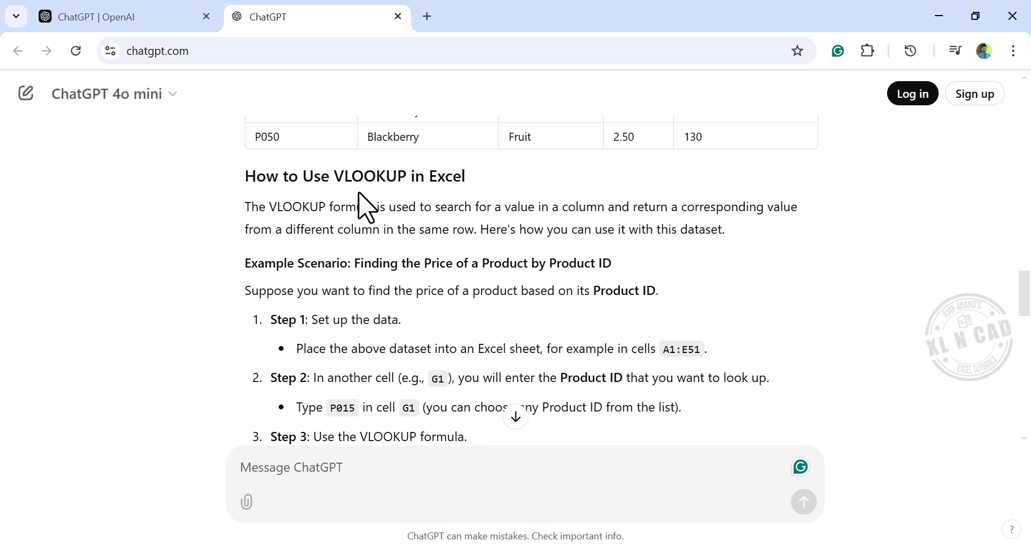
{"action": "mouse_move", "coordinate": [418, 207]}
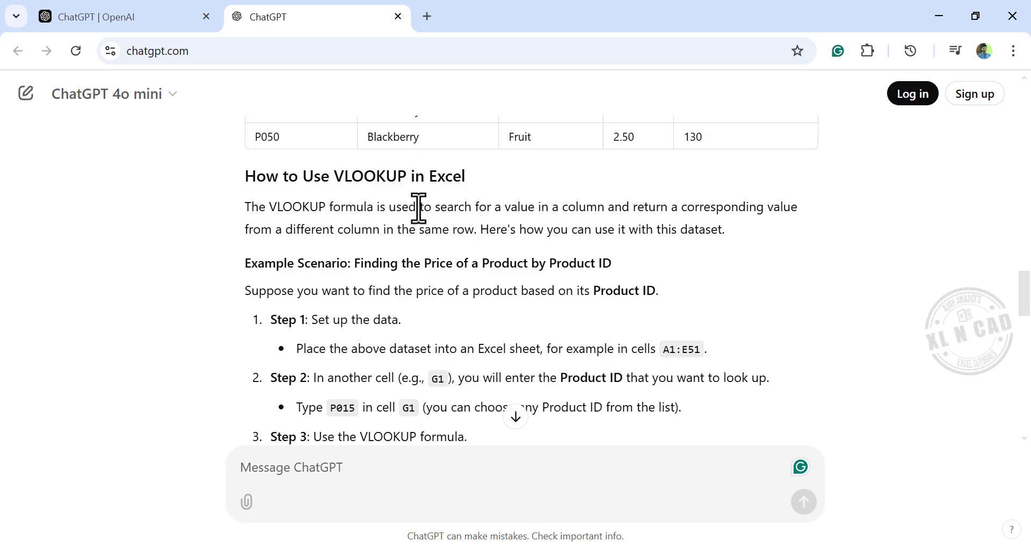
{"action": "scroll", "scroll_direction": "down", "scroll_amount": 3}
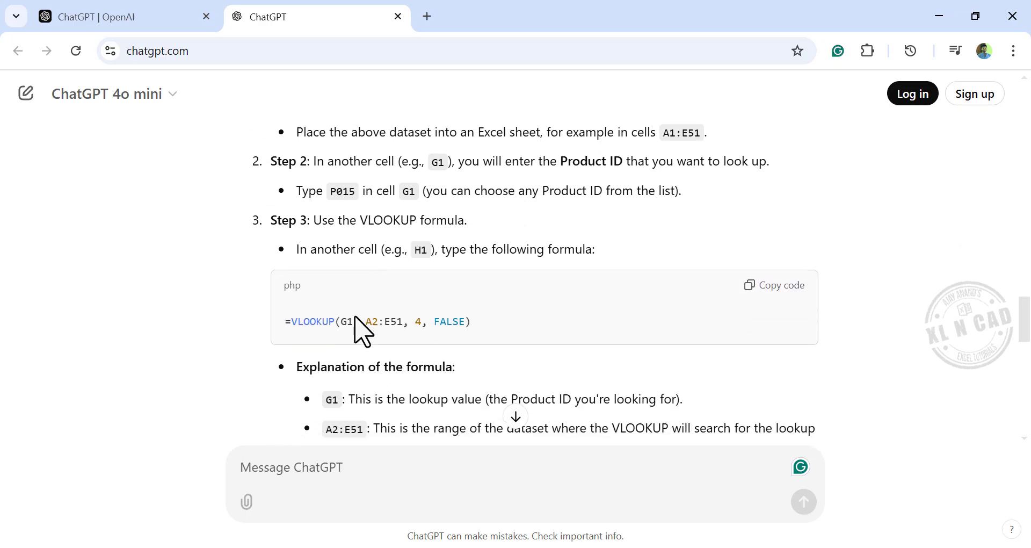
{"action": "scroll", "scroll_direction": "down", "scroll_amount": 3}
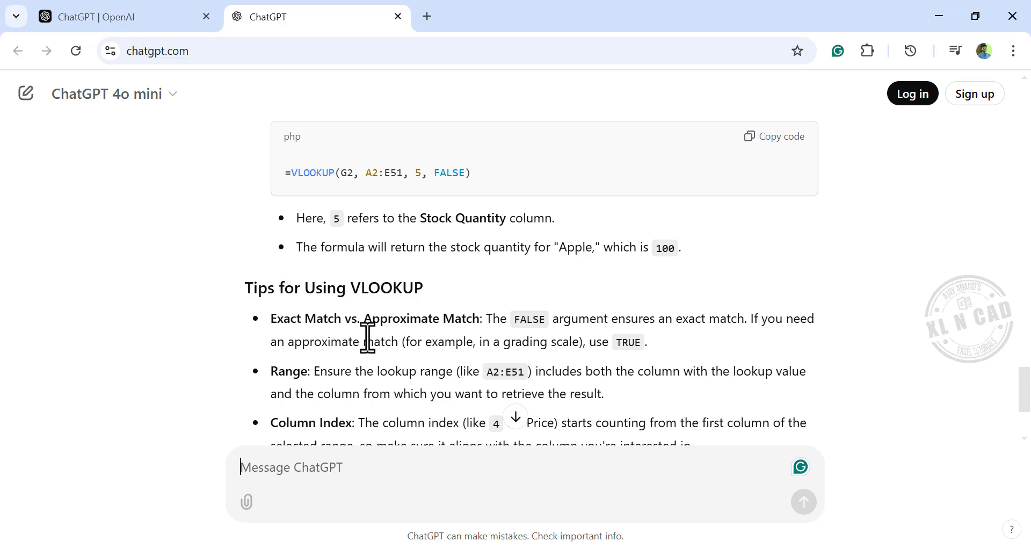
{"action": "scroll", "scroll_direction": "up", "scroll_amount": 3}
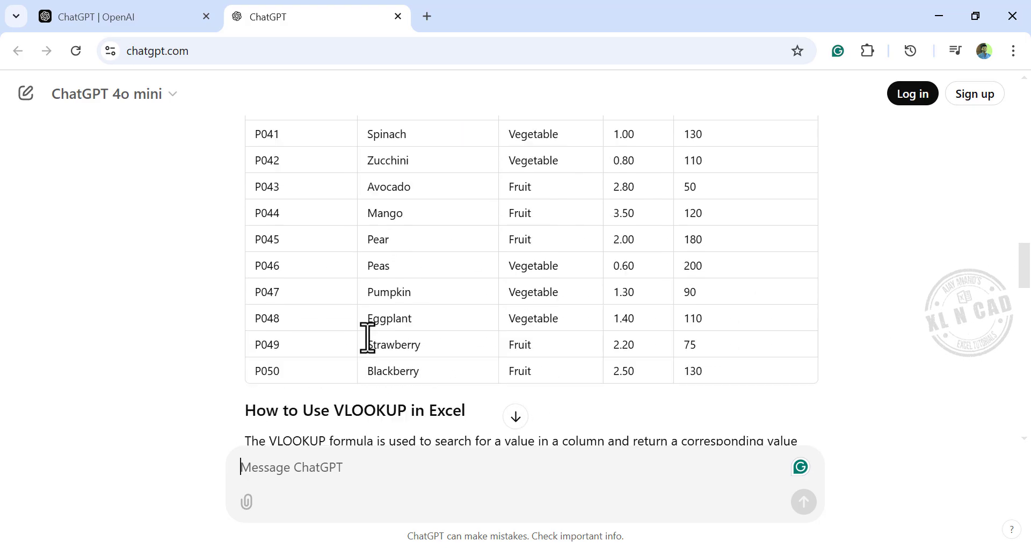
{"action": "scroll", "scroll_direction": "up", "scroll_amount": 3}
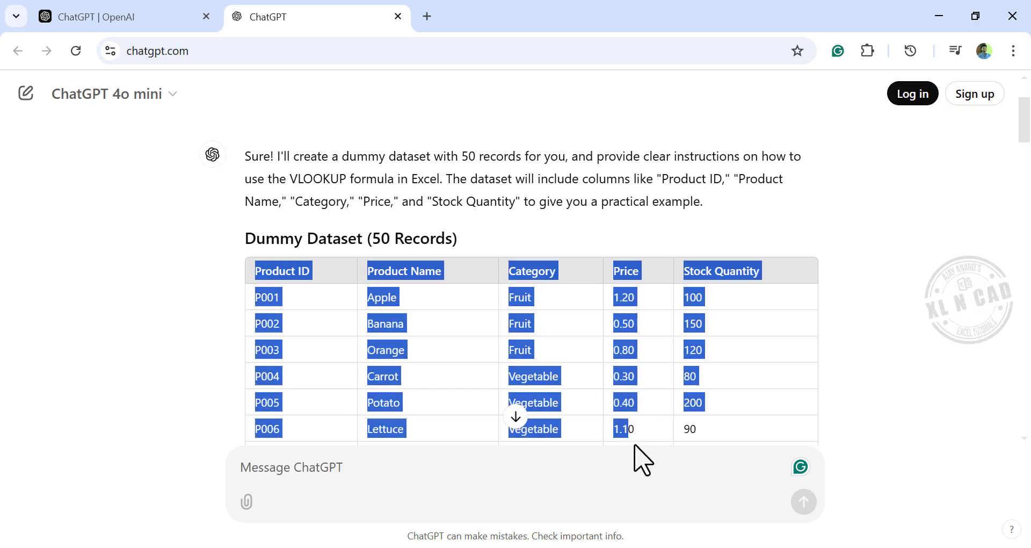
- Scroll over the product table in ChatGPT, then switch to the Excel workbook
{"action": "scroll", "scroll_direction": "down", "scroll_amount": 3}
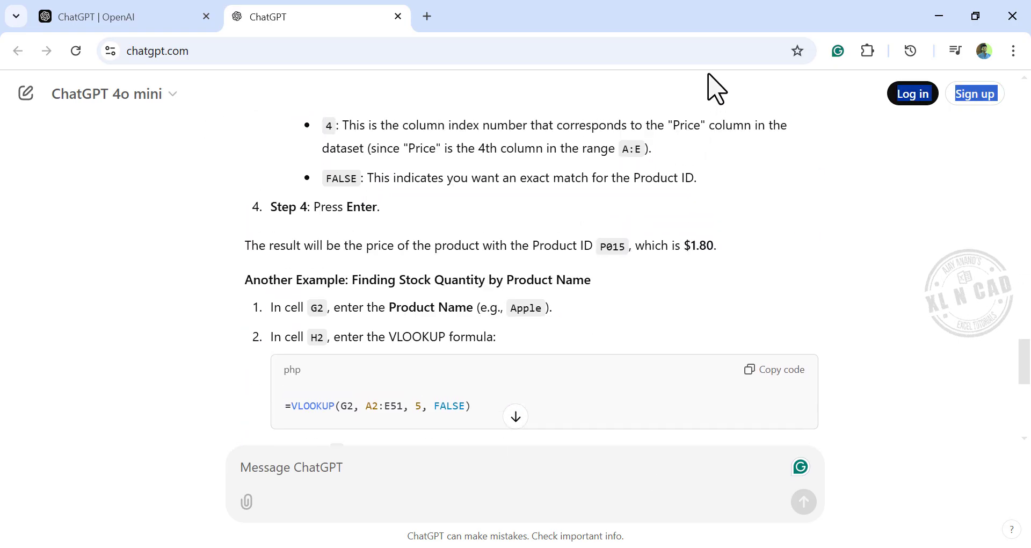
{"action": "scroll", "scroll_direction": "up", "scroll_amount": 3}
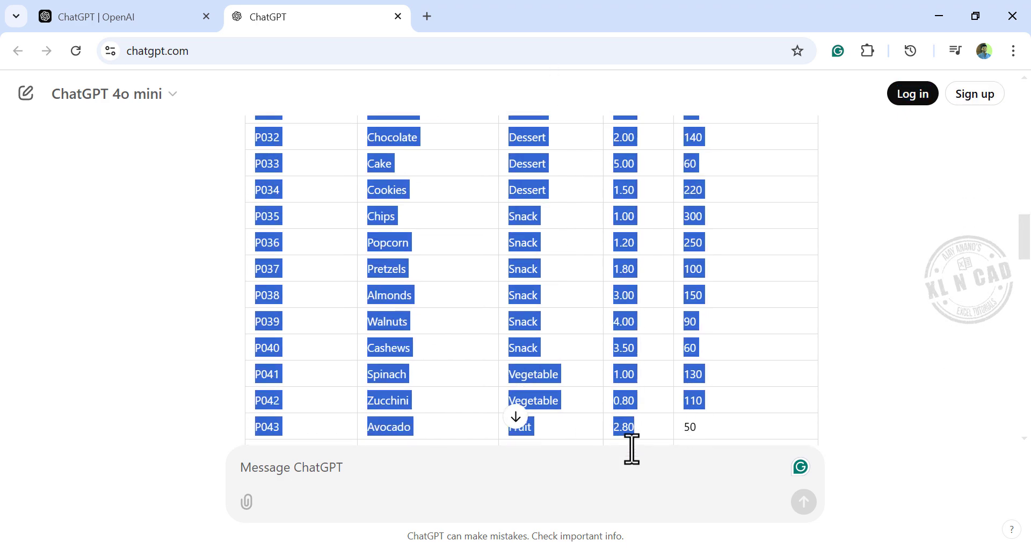
{"action": "scroll", "scroll_direction": "down", "scroll_amount": 3}
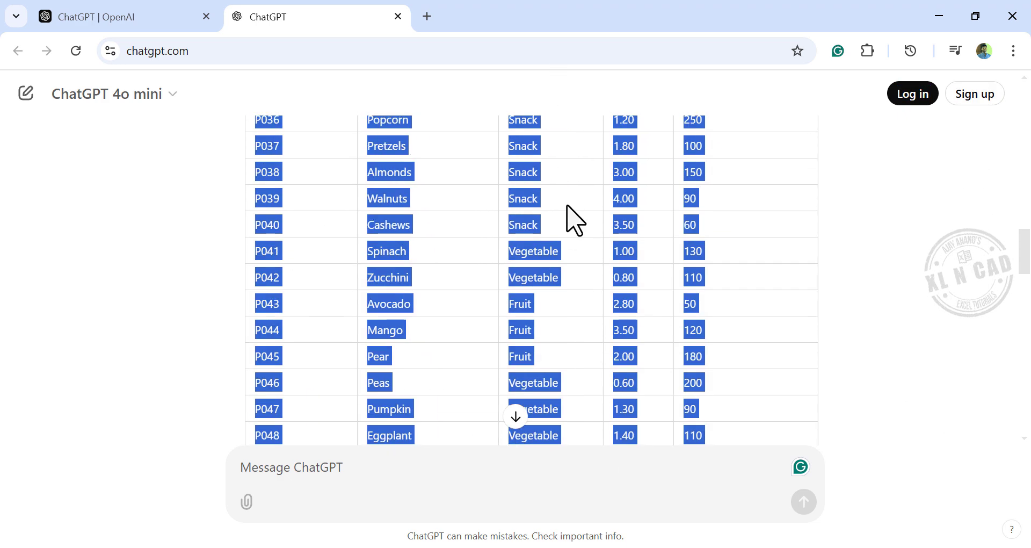
{"action": "mouse_move", "coordinate": [565, 227]}
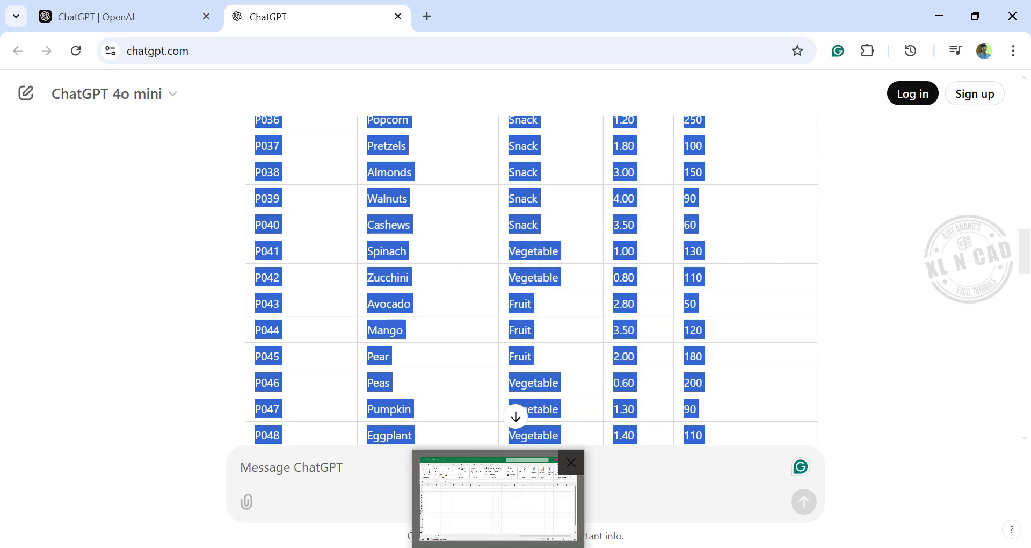
{"action": "left_click", "coordinate": [496, 496]}
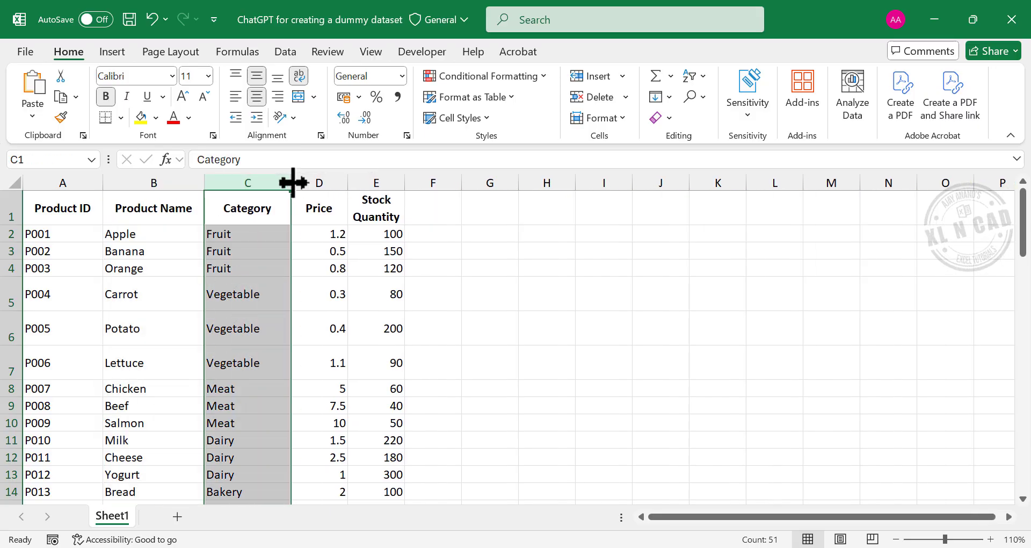
- Widen the Price column of the product table and deselect to view the formatting
{"action": "left_click", "coordinate": [319, 182]}
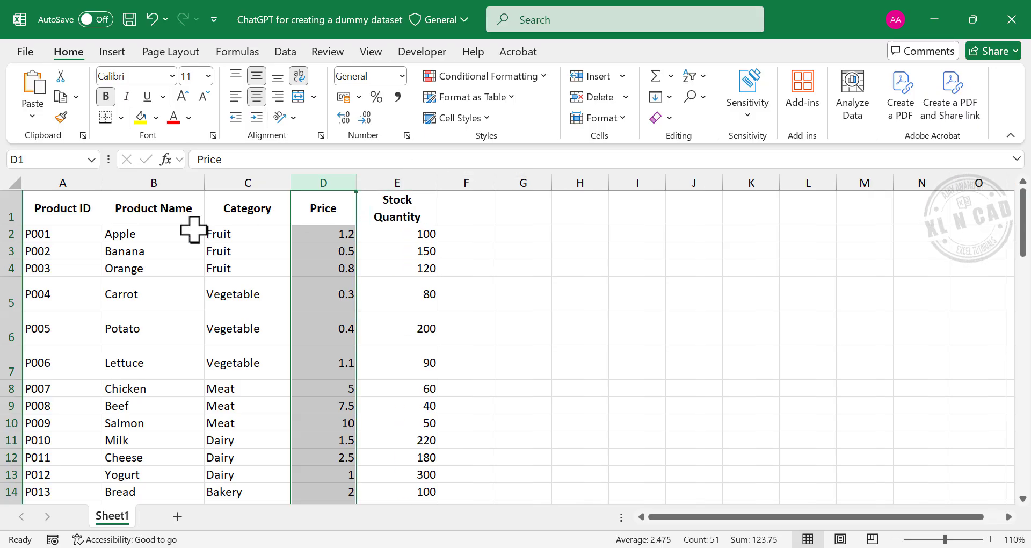
{"action": "scroll", "scroll_direction": "down", "scroll_amount": 3}
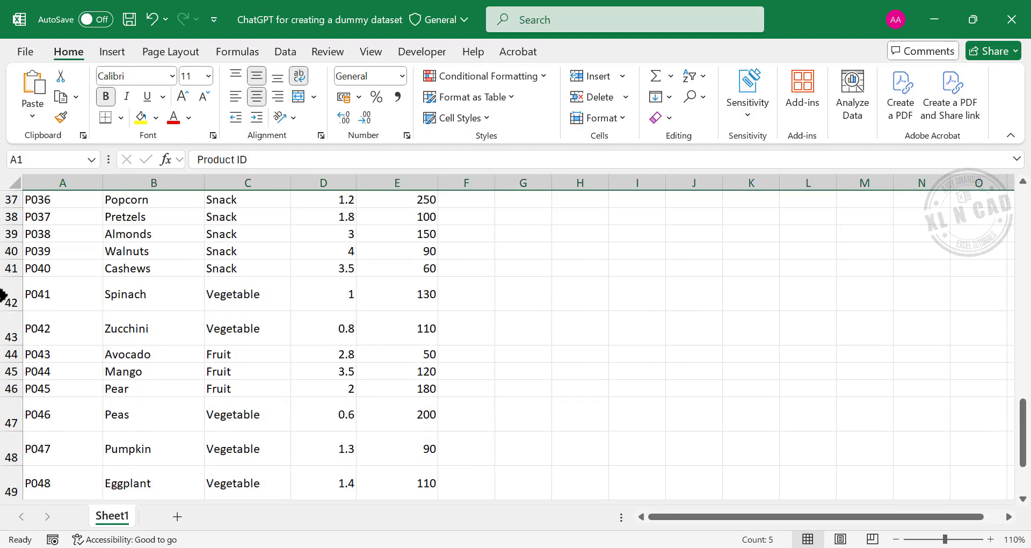
{"action": "scroll", "scroll_direction": "down", "scroll_amount": 3}
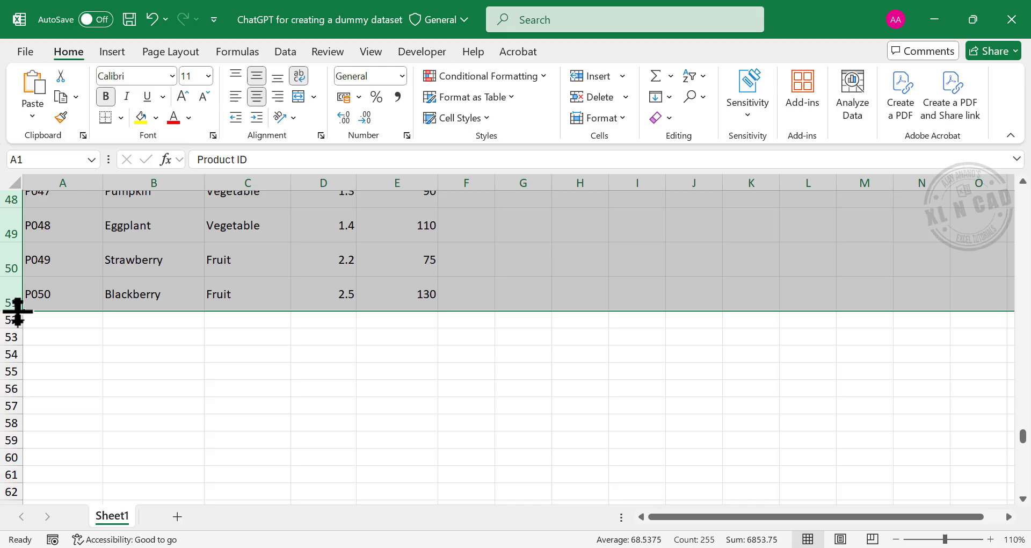
{"action": "scroll", "scroll_direction": "up", "scroll_amount": 3}
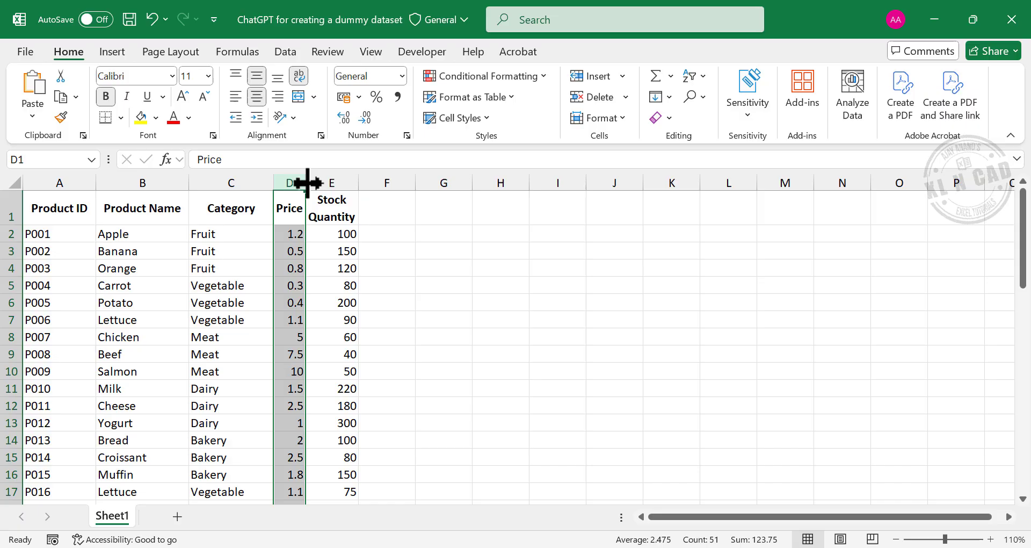
{"action": "left_click_drag", "start_coordinate": [305, 182], "coordinate": [349, 182]}
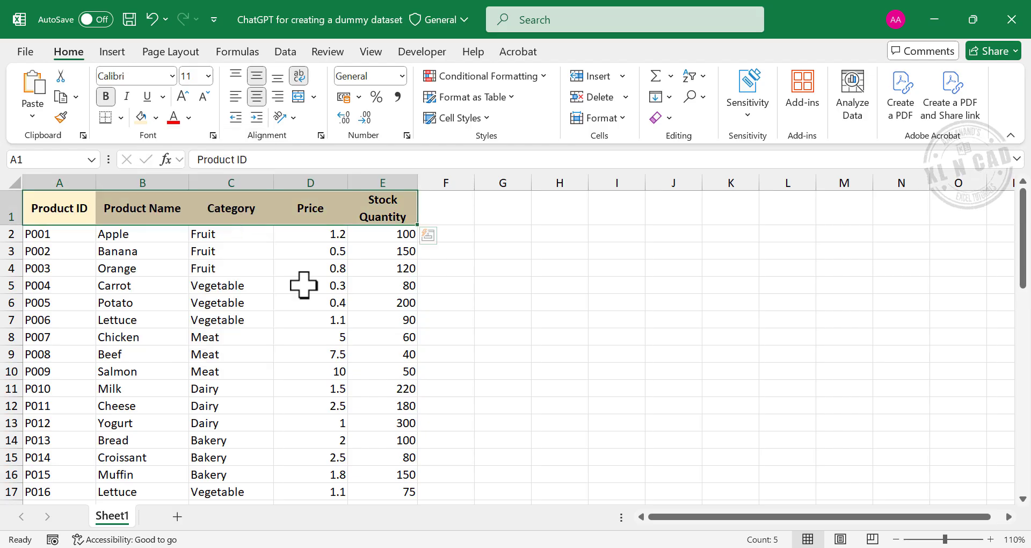
{"action": "left_click", "coordinate": [310, 302]}
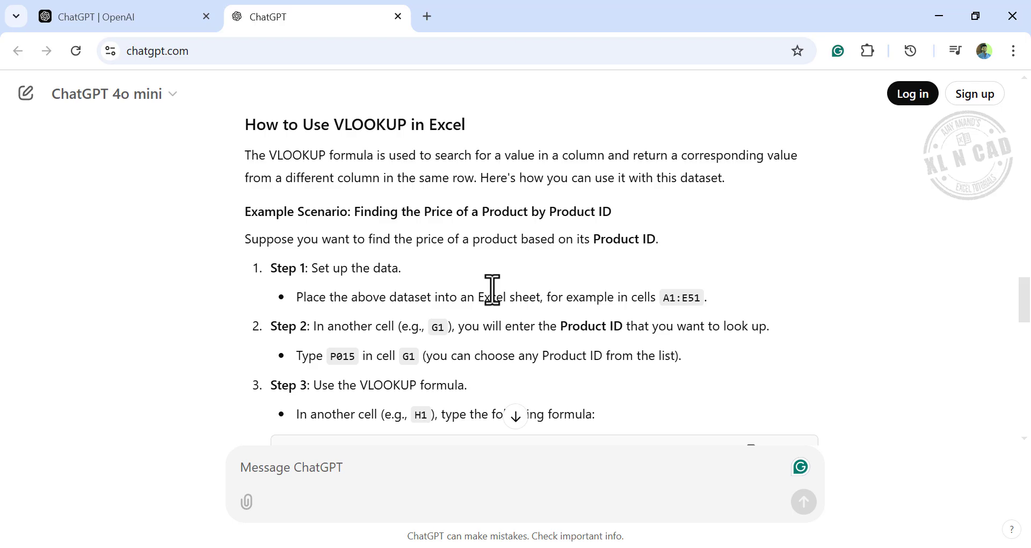
- Scroll ChatGPT's reply to Step 3 showing the example VLOOKUP formula for H1
{"action": "scroll", "scroll_direction": "down", "scroll_amount": 3}
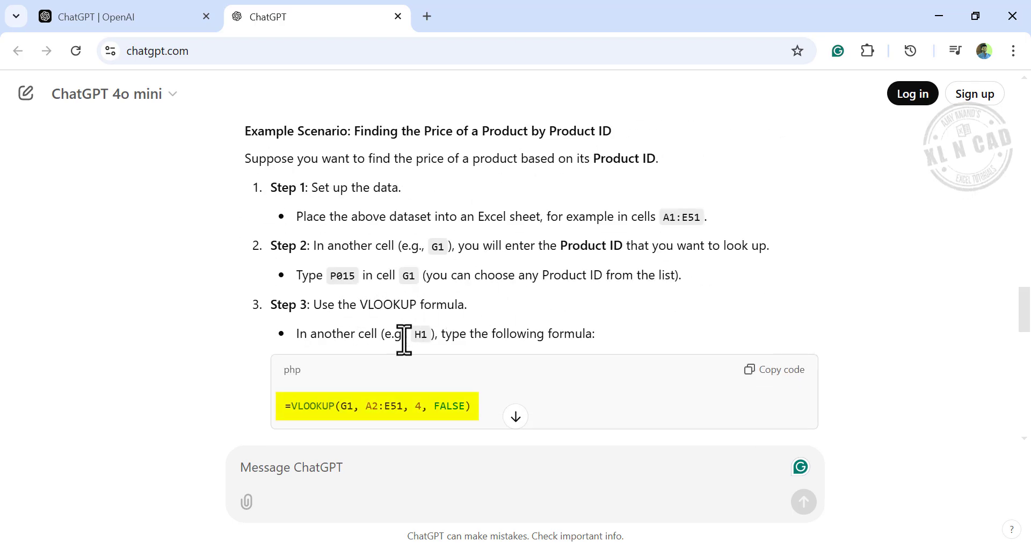
{"action": "mouse_move", "coordinate": [588, 247]}
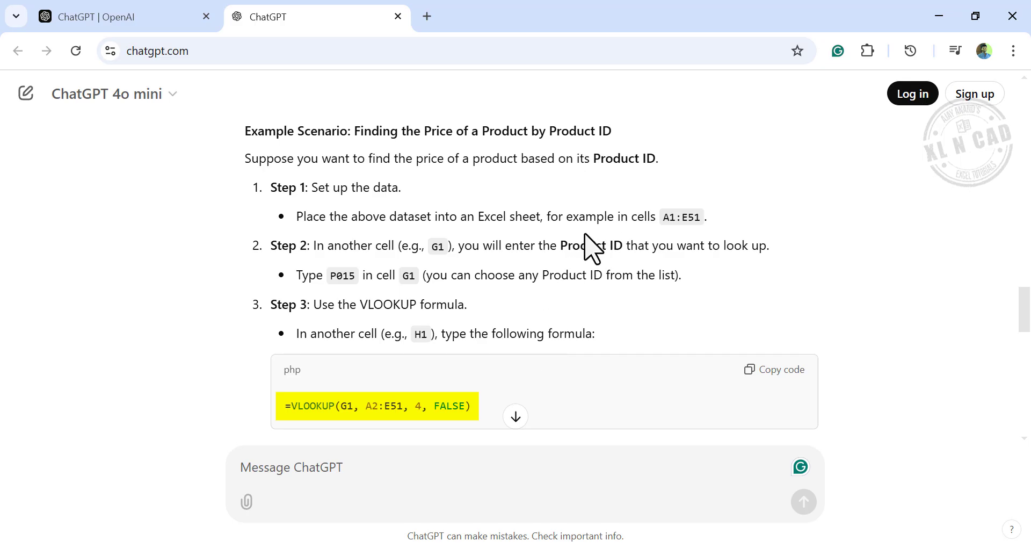
{"action": "mouse_move", "coordinate": [362, 293]}
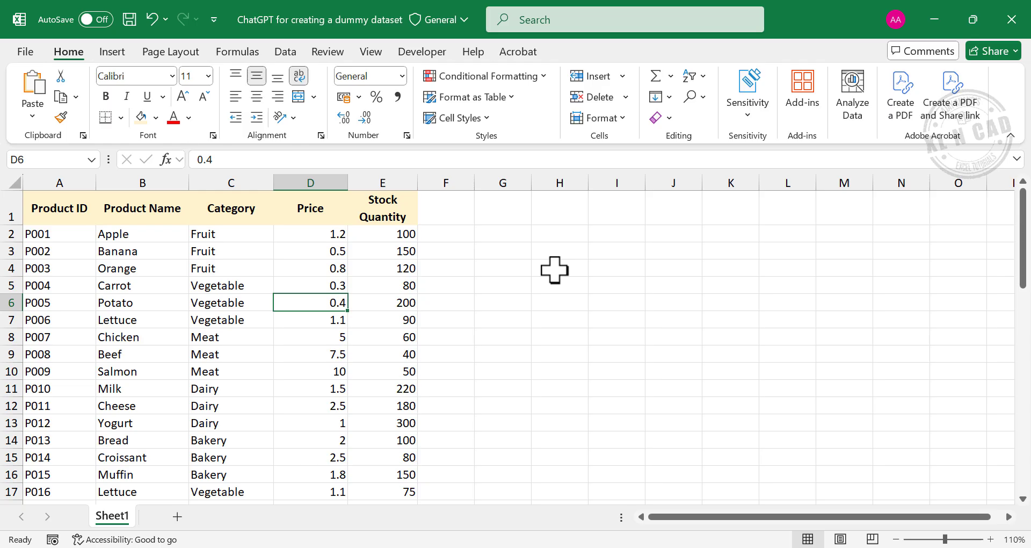
- Add a 'Product ID' label with sample value P015 and a 'Price' label below it
{"action": "type", "text": "Prod"}
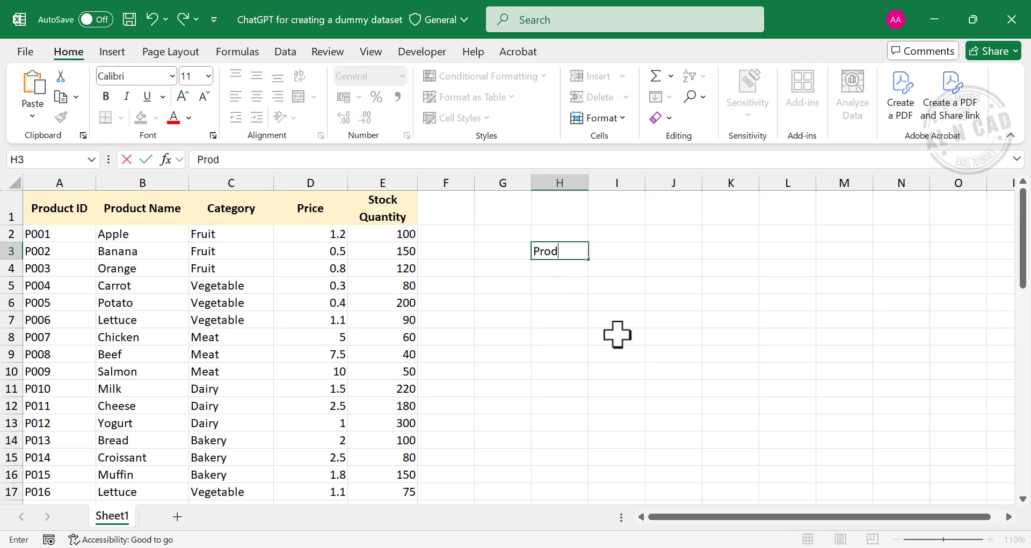
{"action": "key", "text": "tab"}
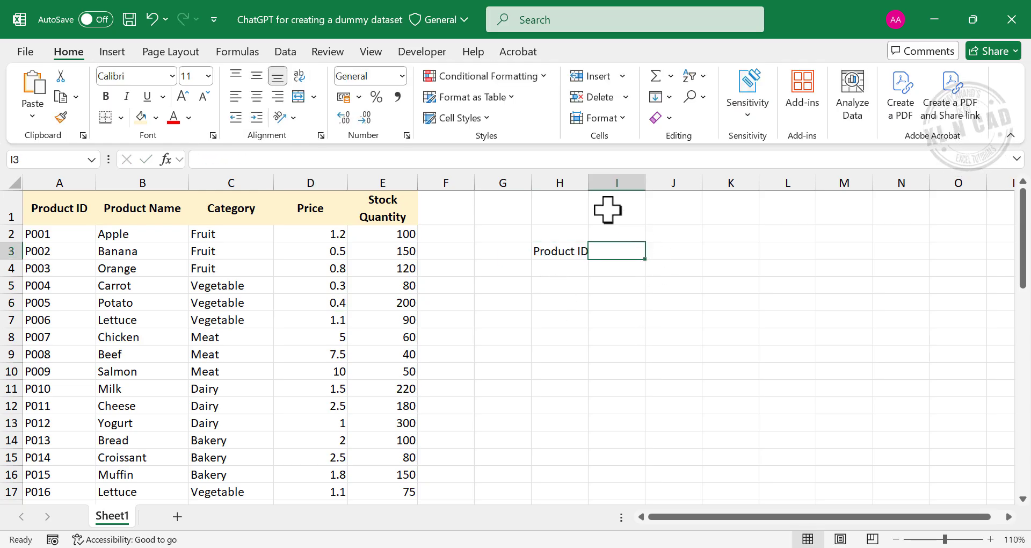
{"action": "mouse_move", "coordinate": [677, 320]}
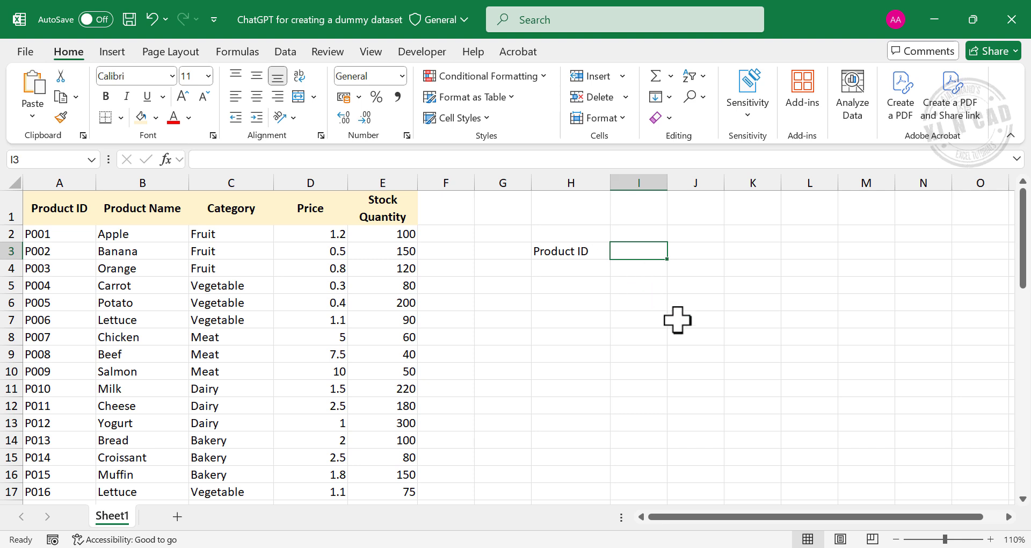
{"action": "type", "text": "P015"}
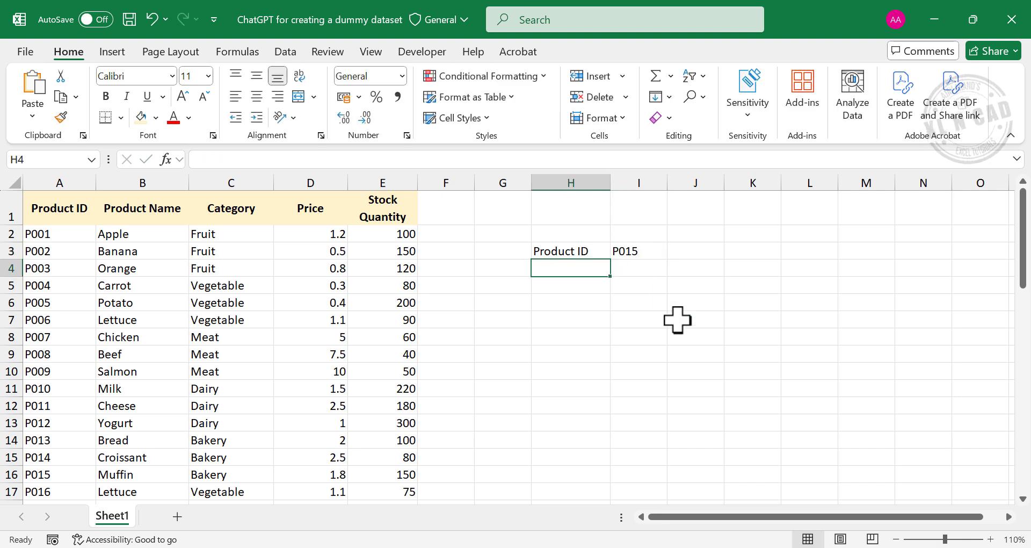
{"action": "type", "text": "Price"}
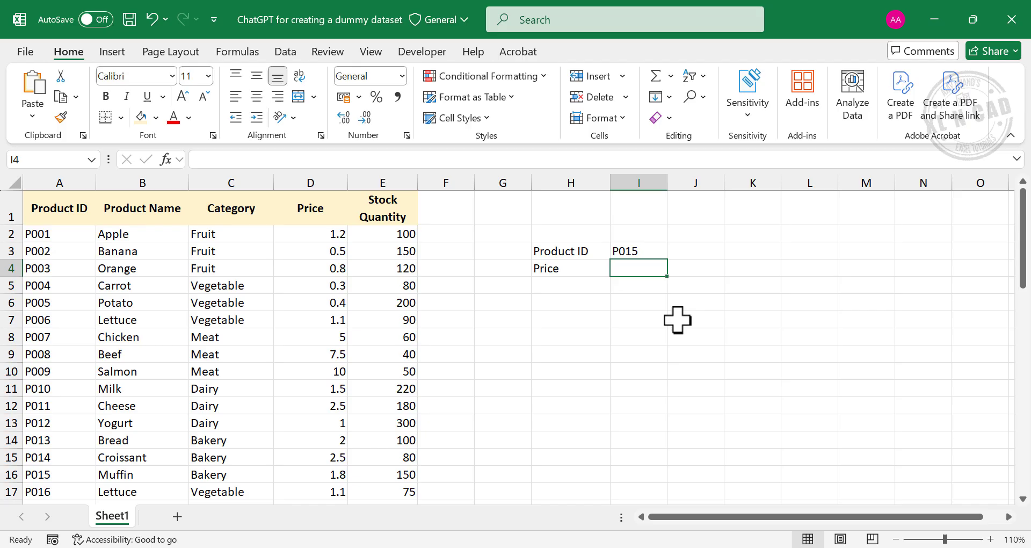
{"action": "mouse_move", "coordinate": [639, 268]}
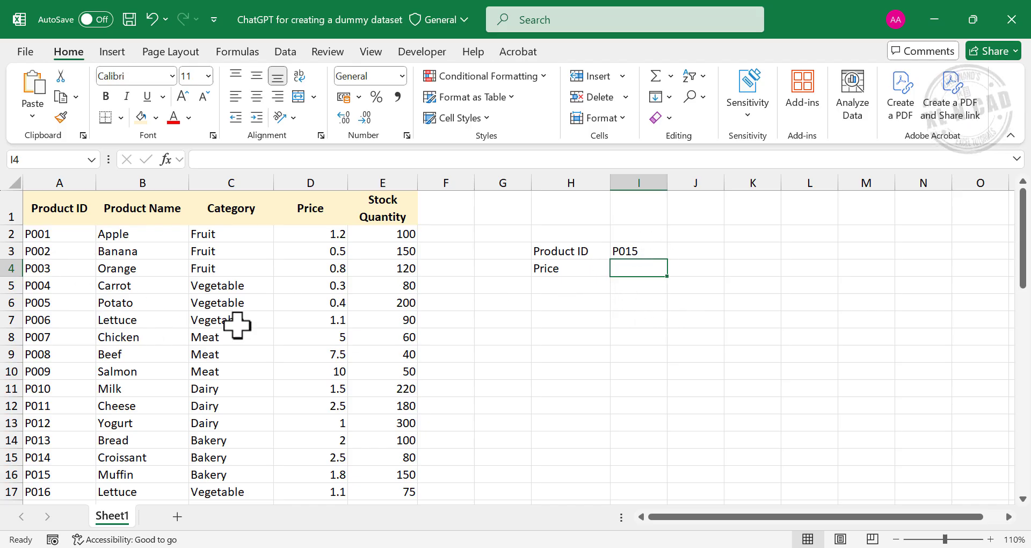
- Enter =VLOOKUP(I3,A2:E51,4, in I4 to fetch the price for the Product ID
{"action": "type", "text": "="}
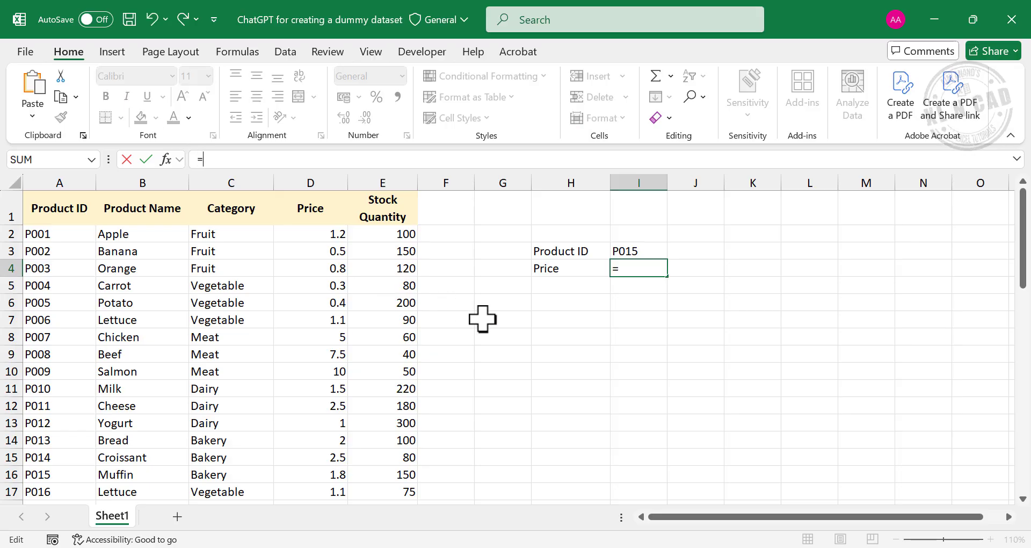
{"action": "type", "text": "VLOOKUP"}
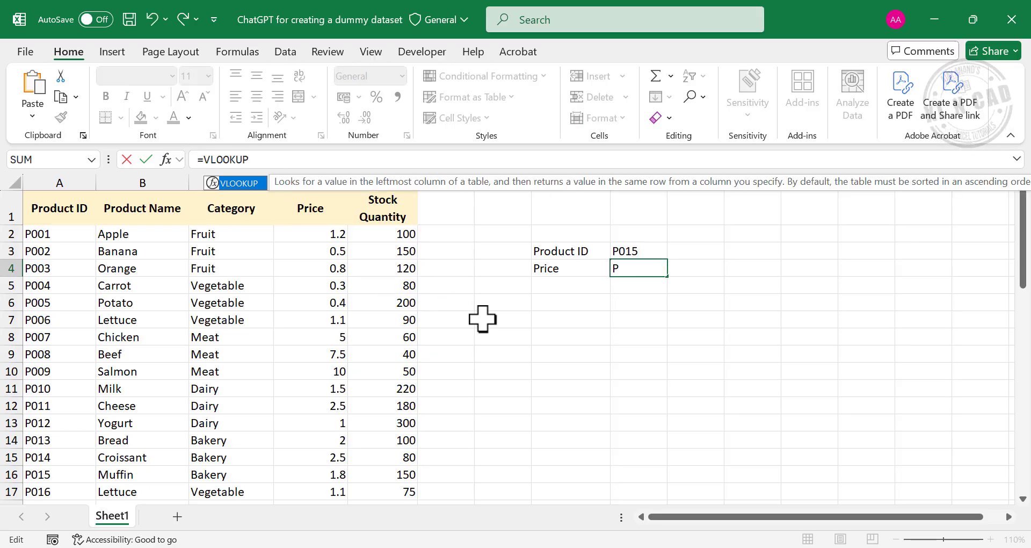
{"action": "type", "text": "("}
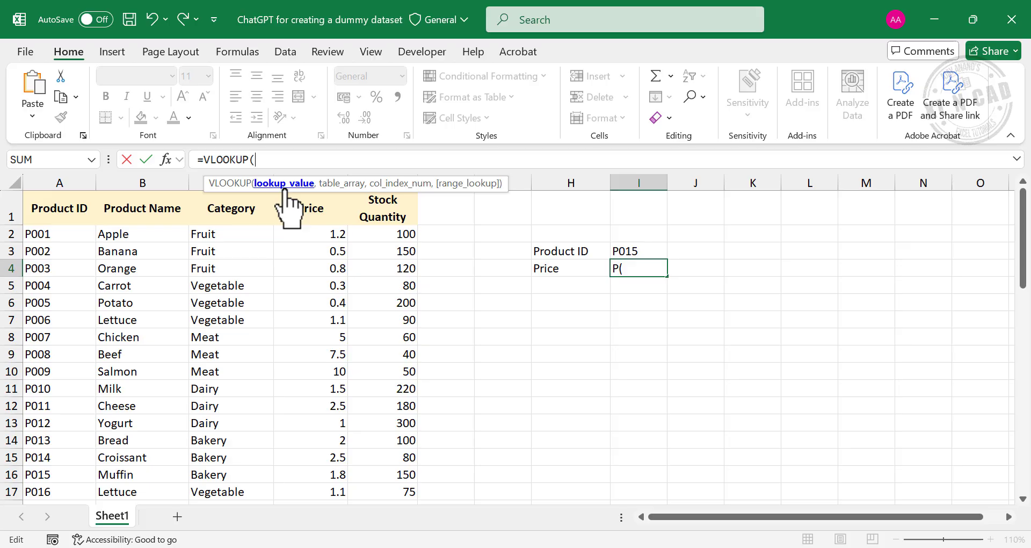
{"action": "mouse_move", "coordinate": [489, 236]}
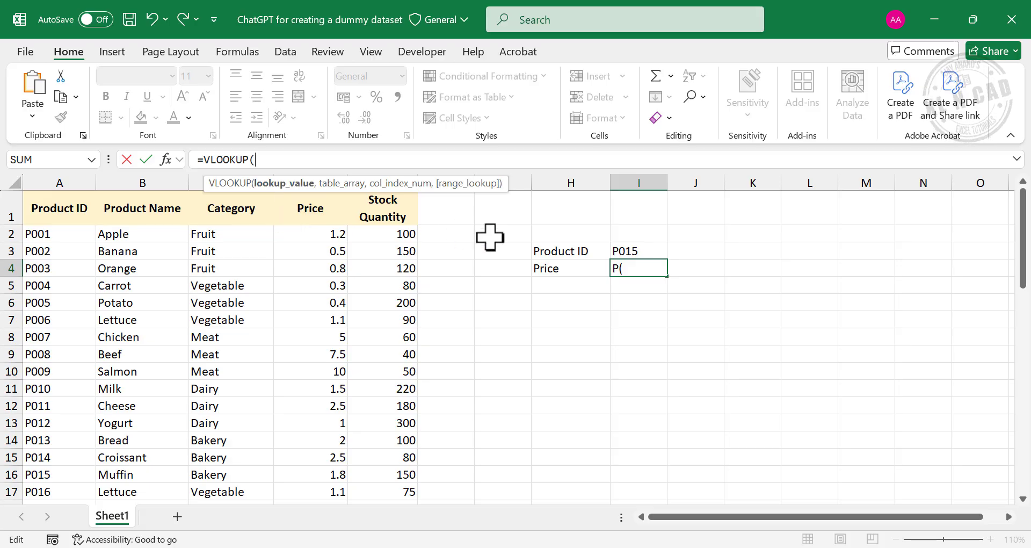
{"action": "left_click", "coordinate": [621, 251]}
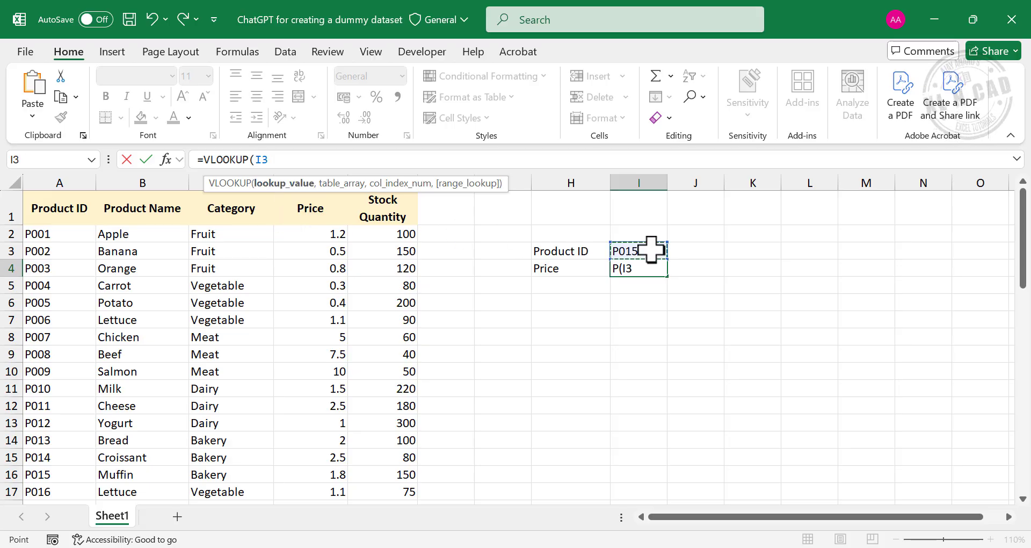
{"action": "type", "text": ","}
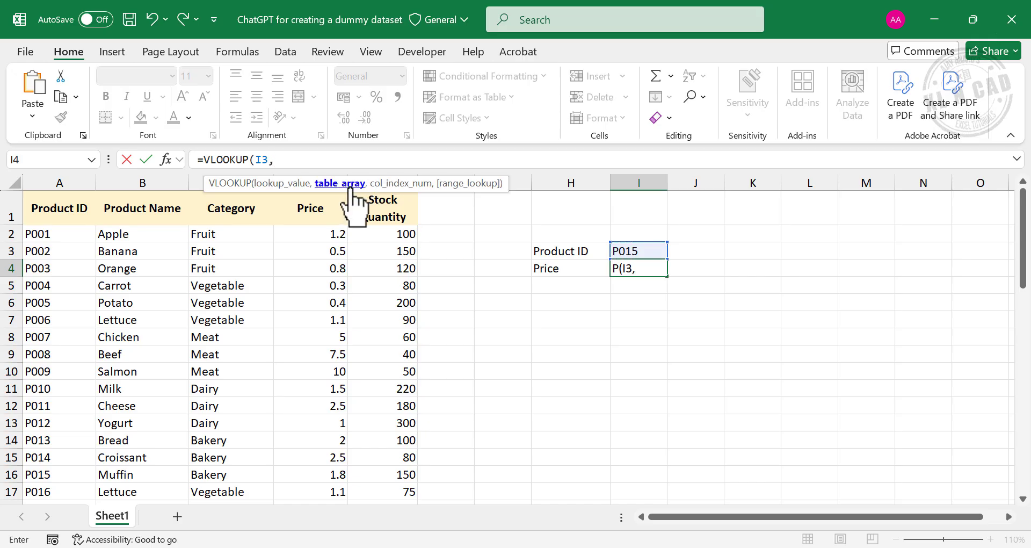
{"action": "mouse_move", "coordinate": [91, 299]}
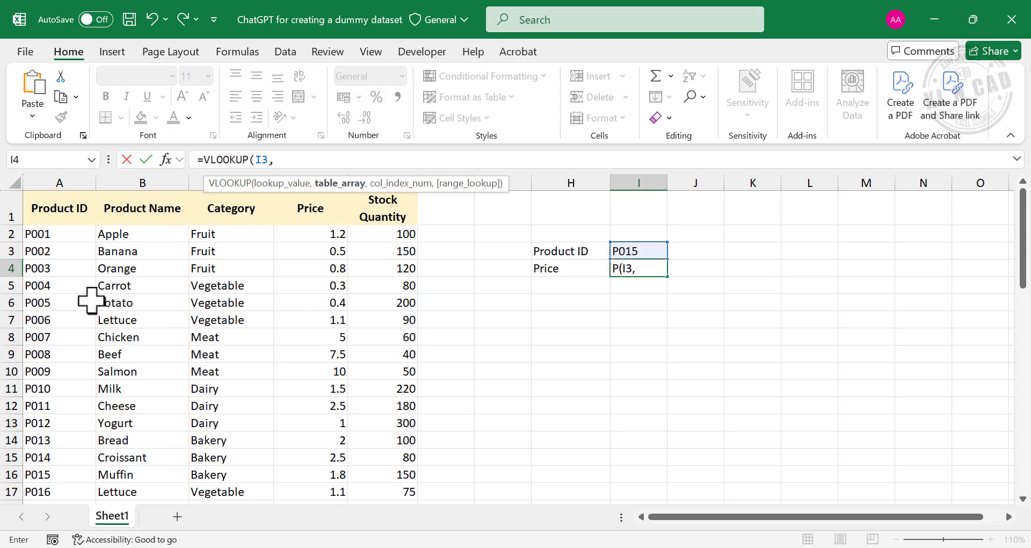
{"action": "mouse_move", "coordinate": [278, 296]}
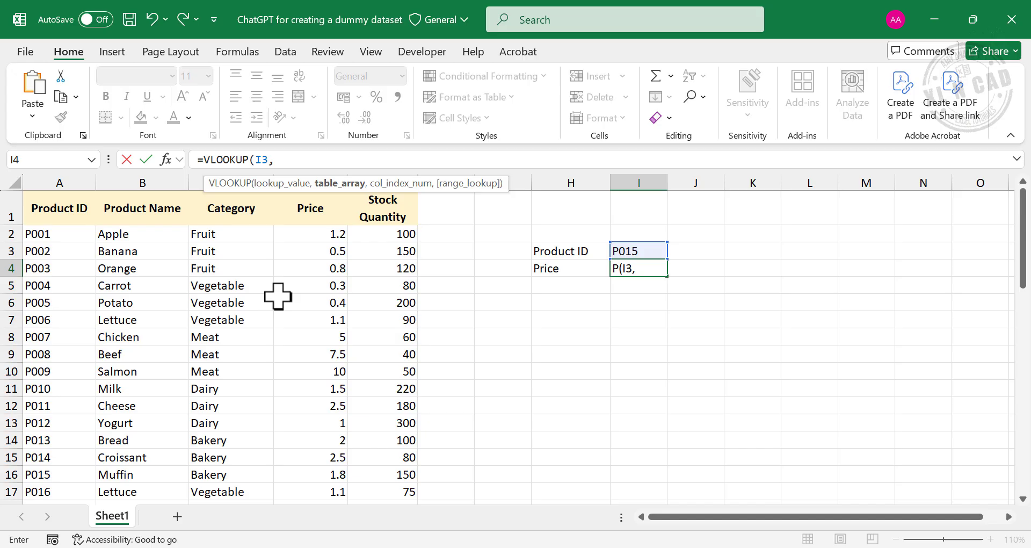
{"action": "left_click", "coordinate": [60, 234]}
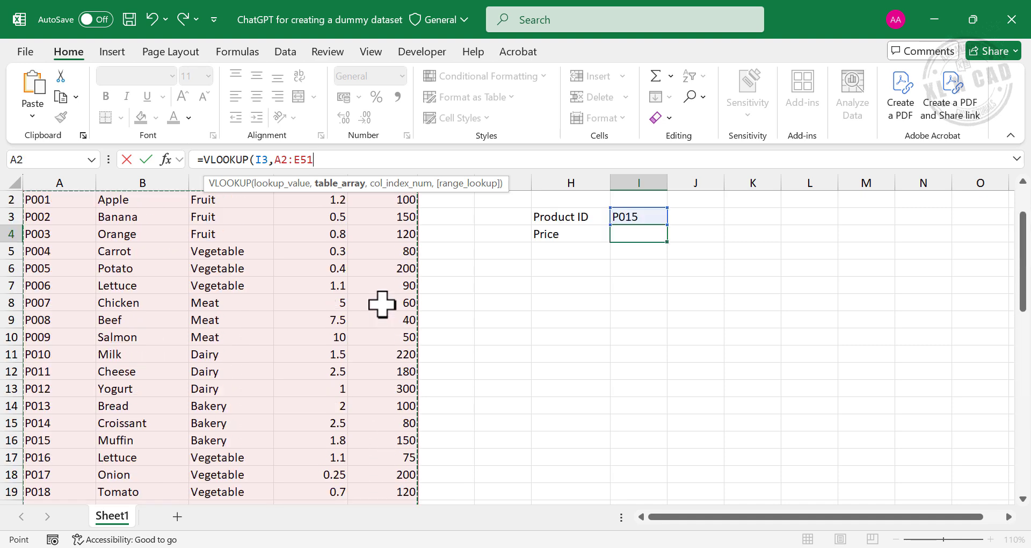
{"action": "type", "text": ","}
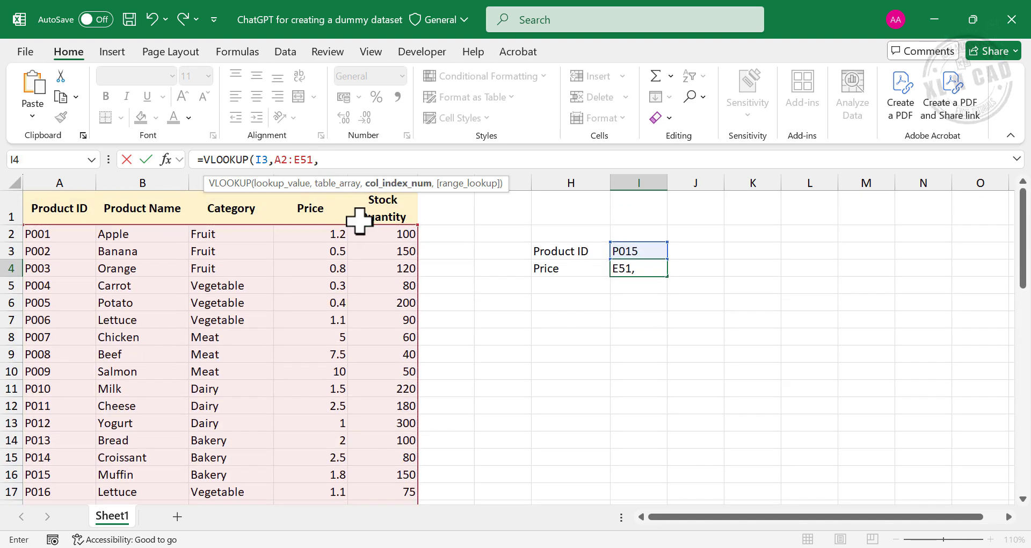
{"action": "mouse_move", "coordinate": [404, 204]}
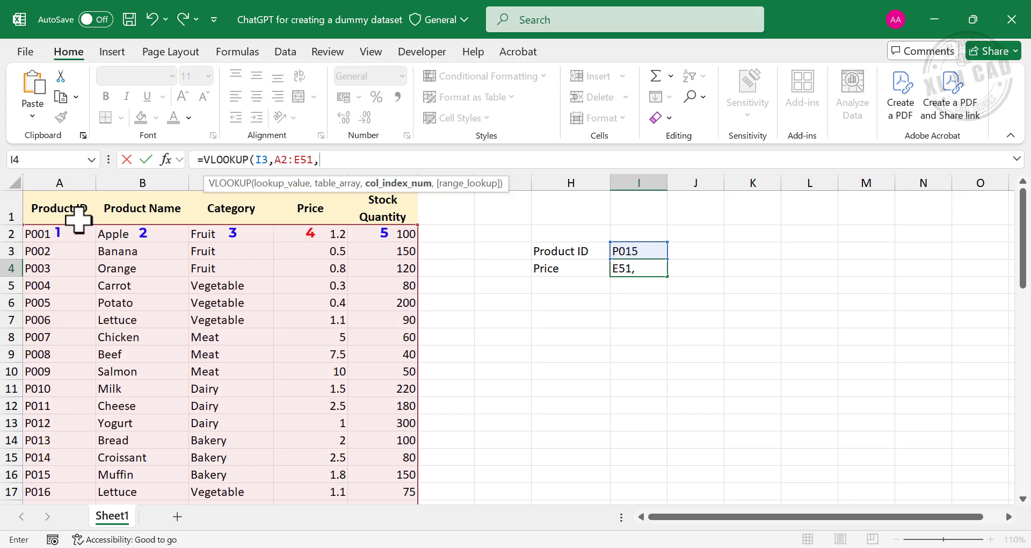
{"action": "mouse_move", "coordinate": [349, 190]}
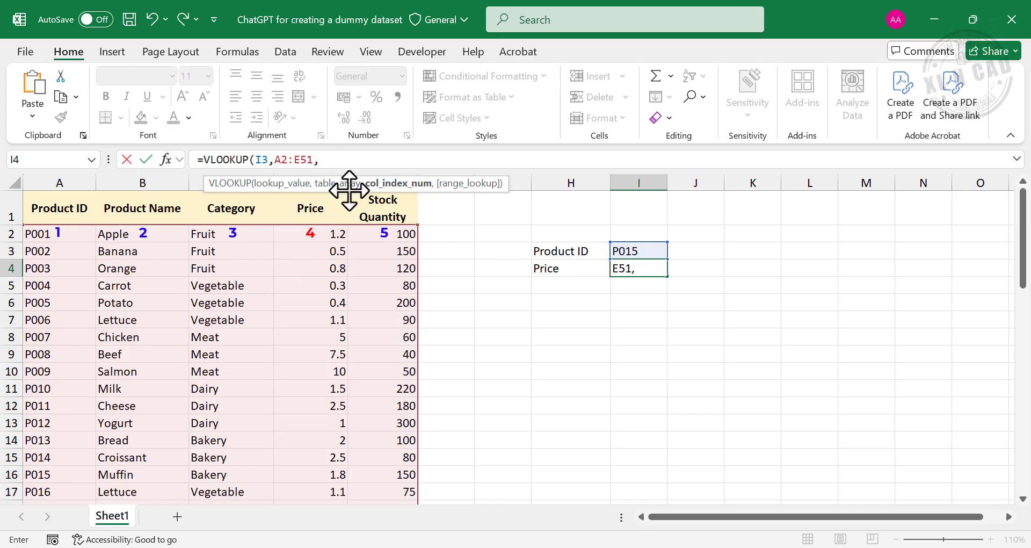
{"action": "type", "text": "4"}
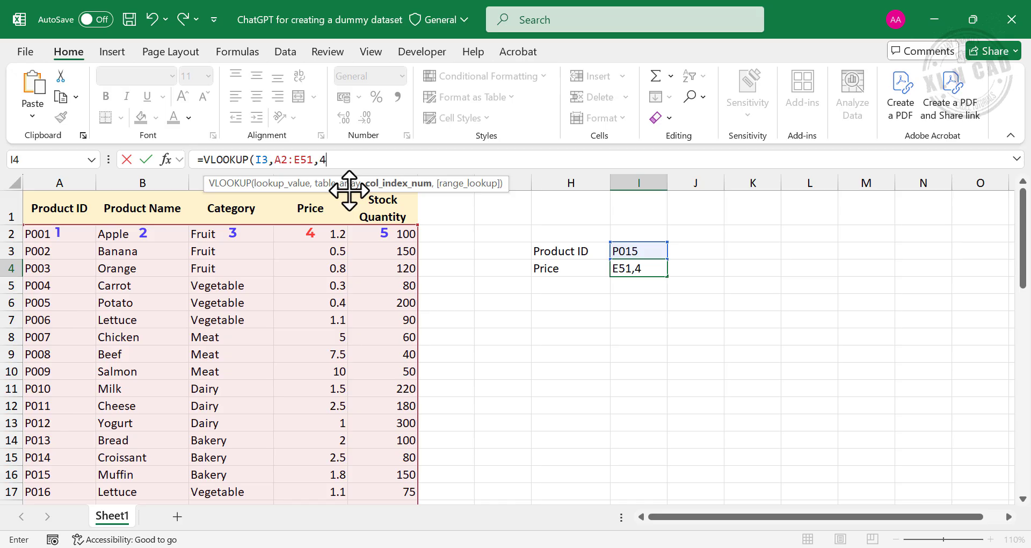
{"action": "type", "text": ","}
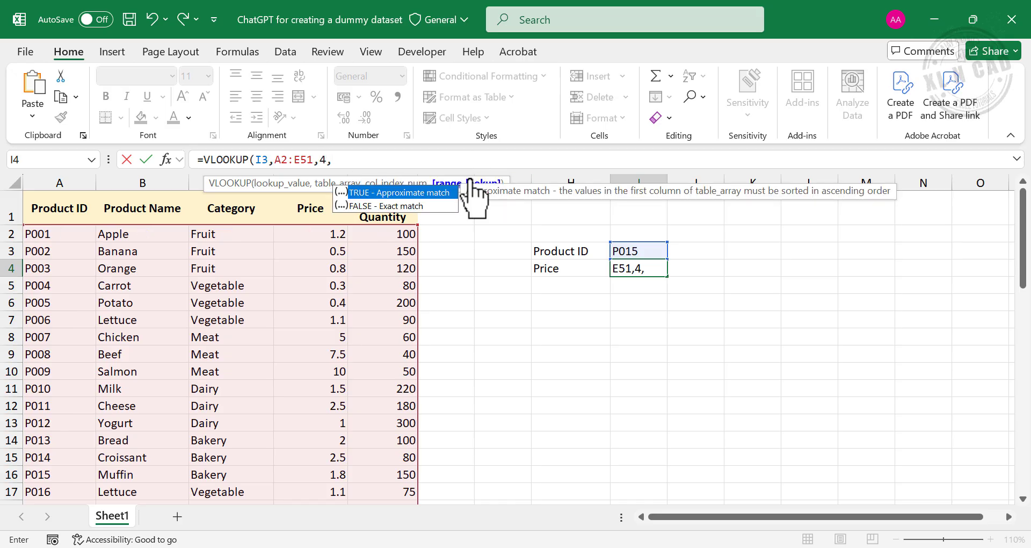
{"action": "mouse_move", "coordinate": [391, 216]}
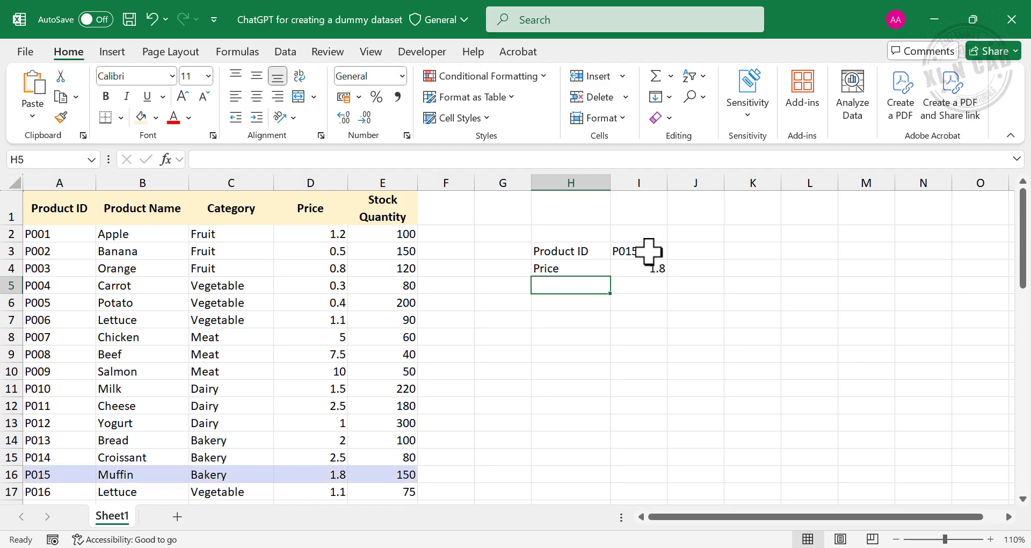
{"action": "mouse_move", "coordinate": [362, 474]}
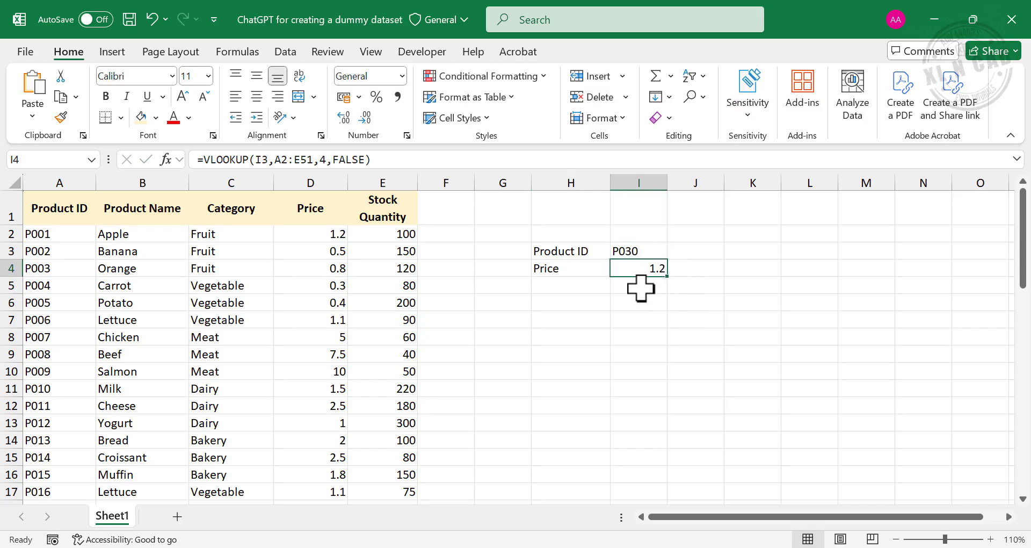
- Scroll to Soda's row to confirm P030's price of 1.2 matches the lookup result
{"action": "scroll", "scroll_direction": "down", "scroll_amount": 3}
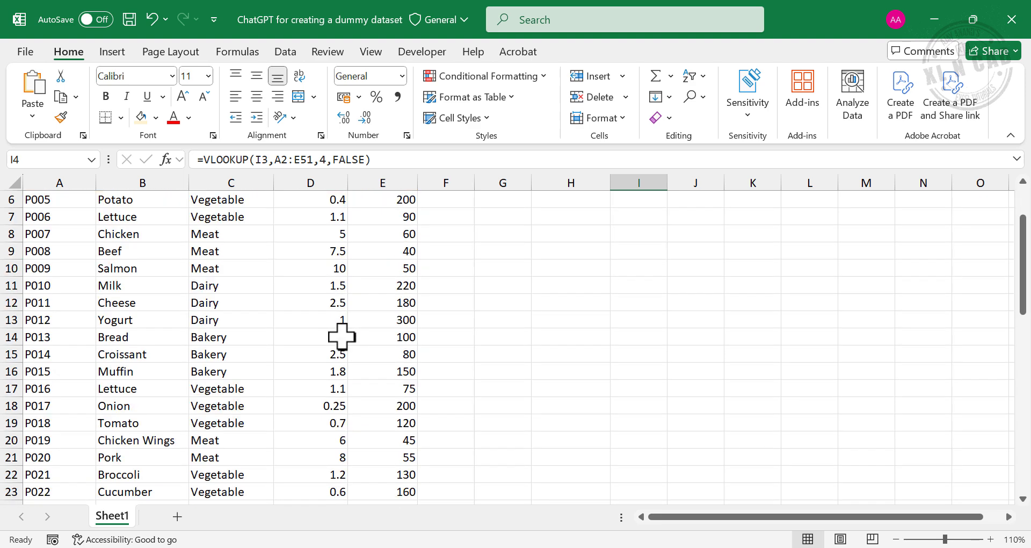
{"action": "scroll", "scroll_direction": "down", "scroll_amount": 3}
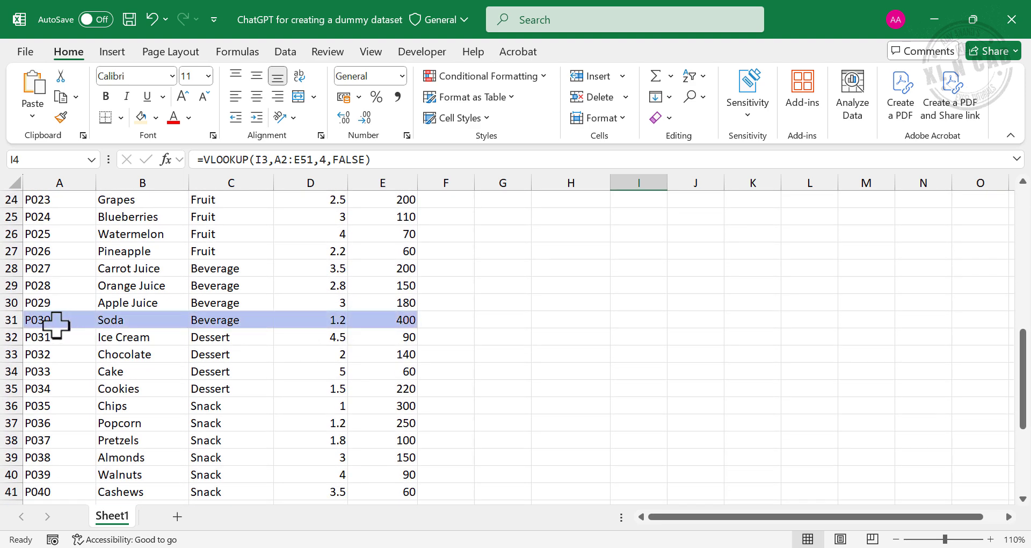
{"action": "scroll", "scroll_direction": "up", "scroll_amount": 3}
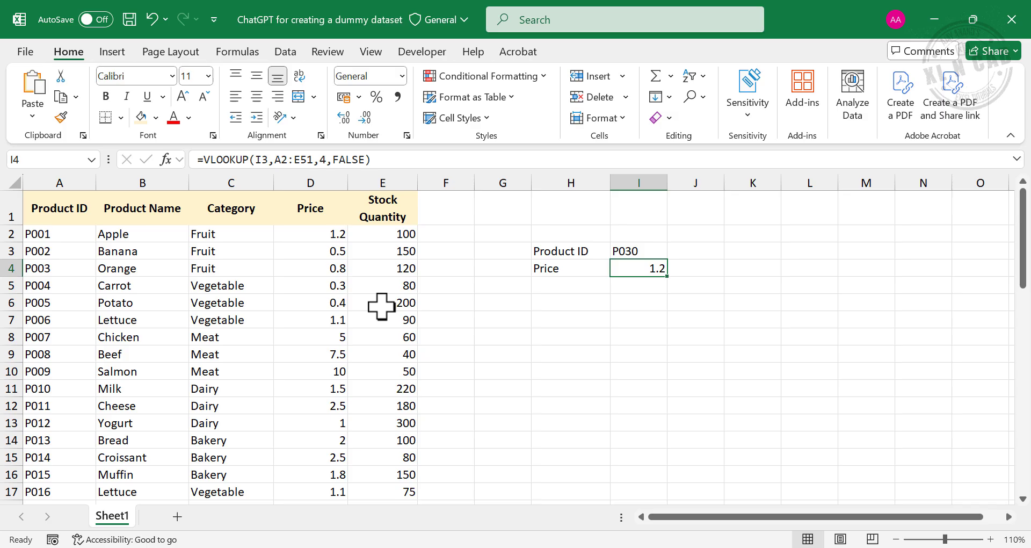